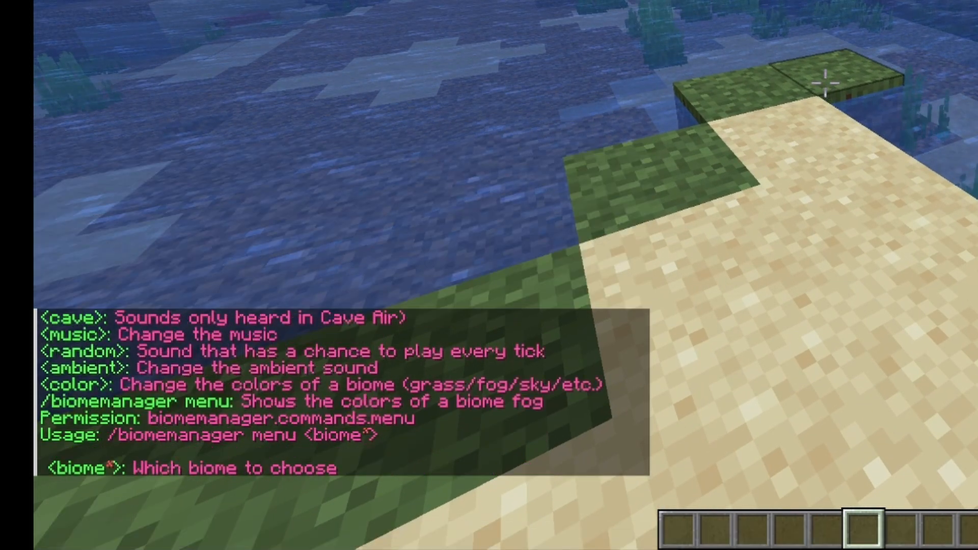
Run /bm menu river to list the River biome's colour and sound settings
text(/bm menu)
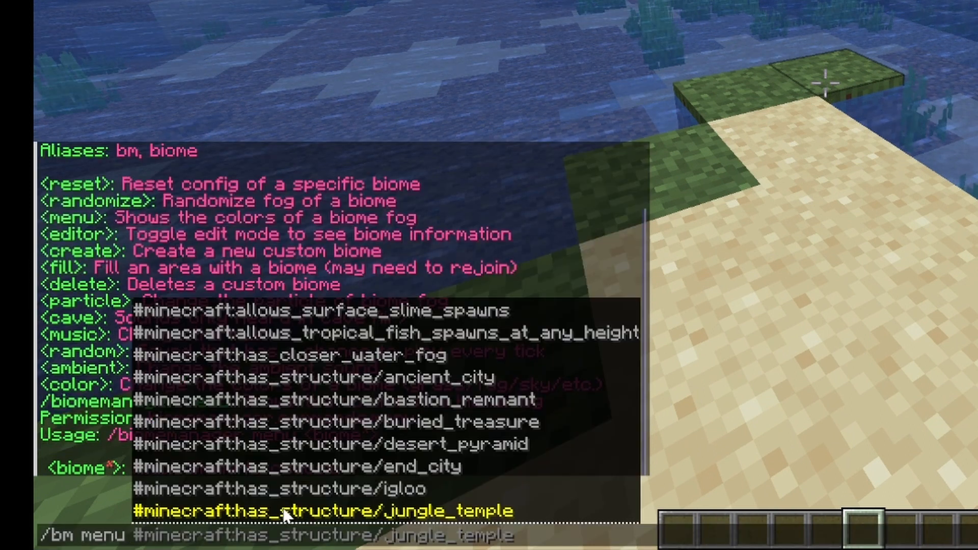
text(river)
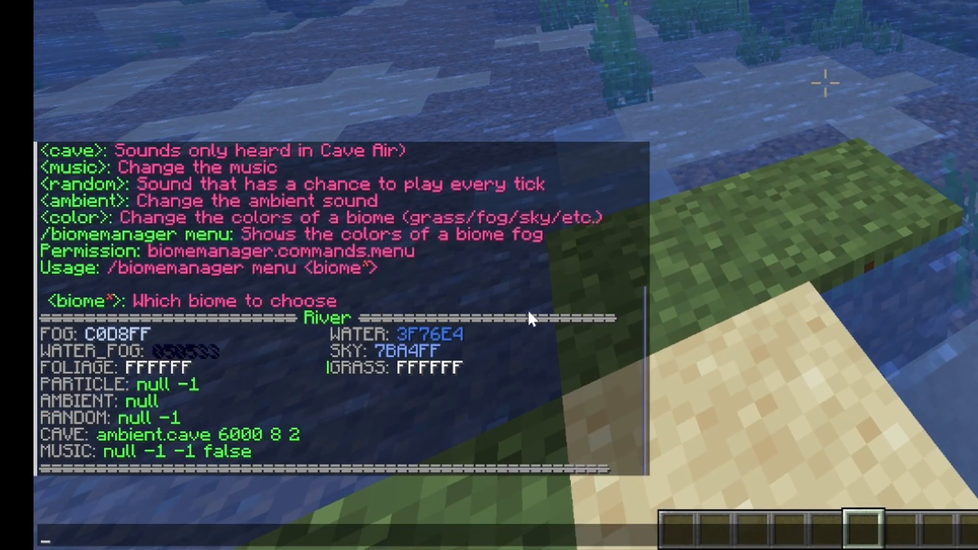
mouse_move(430, 335)
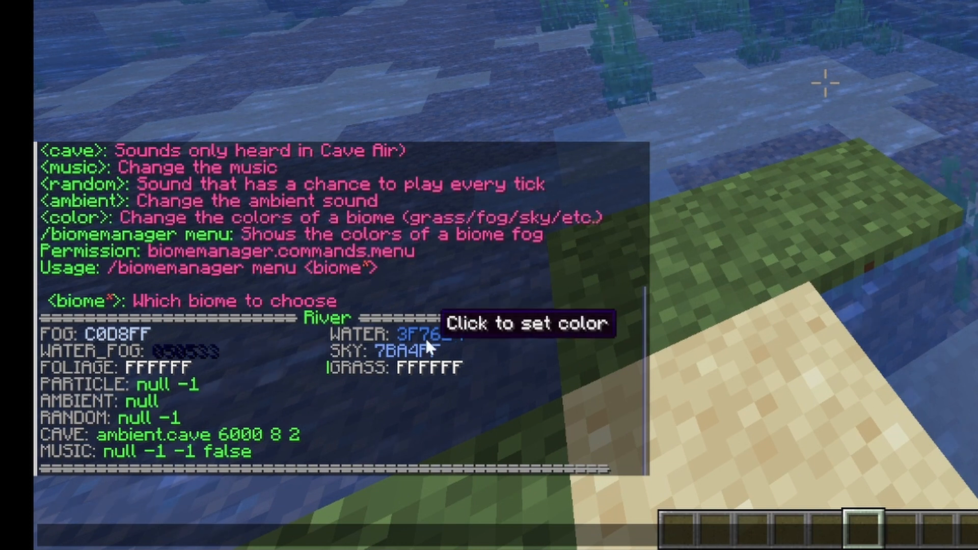
mouse_move(393, 365)
text(/biomemanager color water_color minecraft:river f)
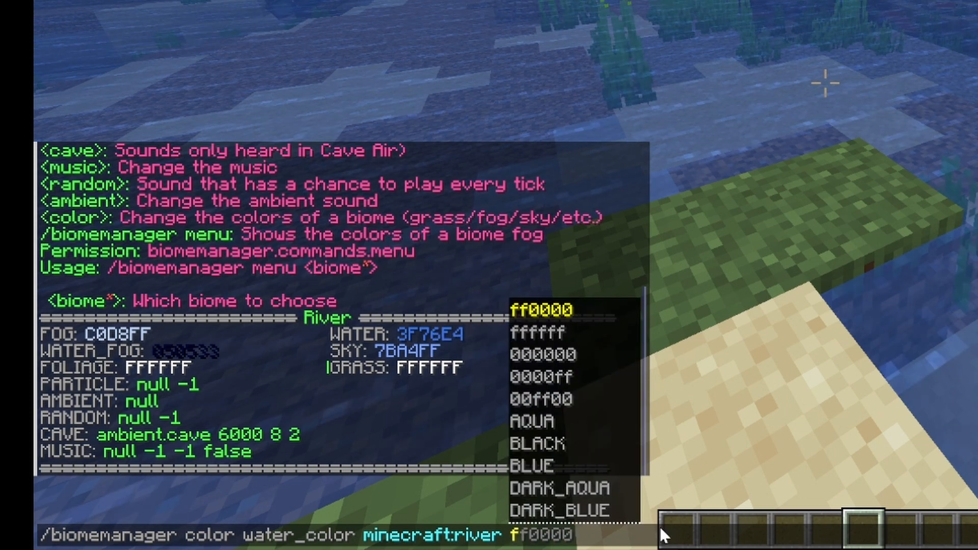
Set the River biome's water colour to ff0000 and foliage colour to ffffff
key(enter)
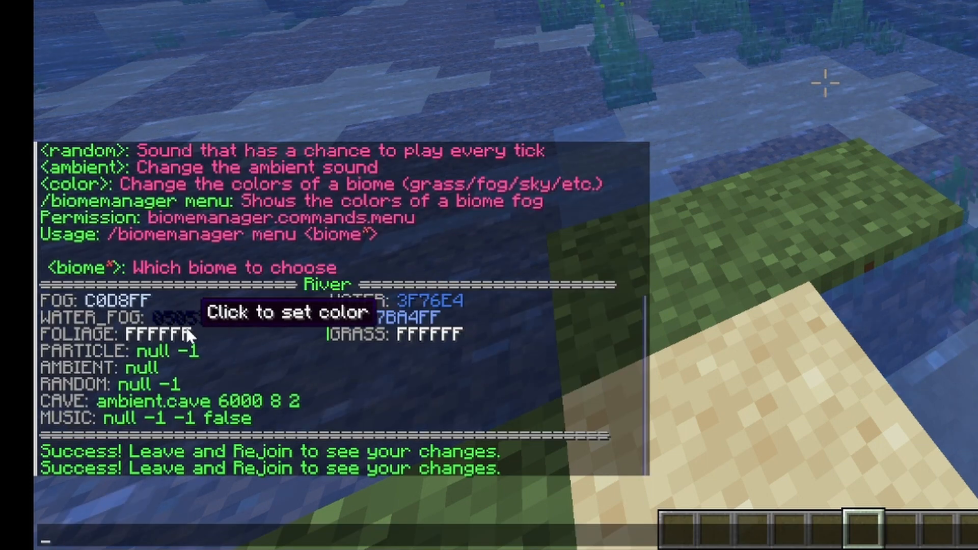
click(158, 334)
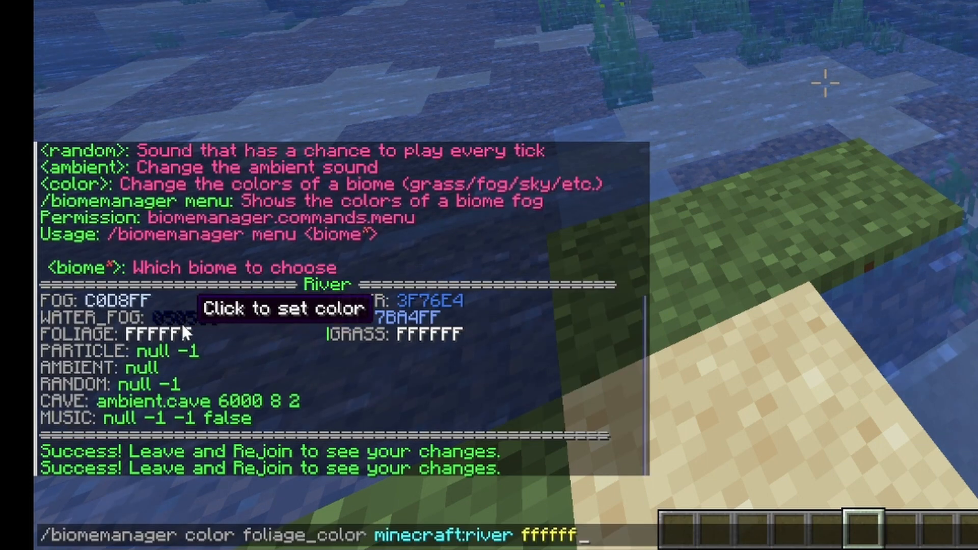
key(backspace)
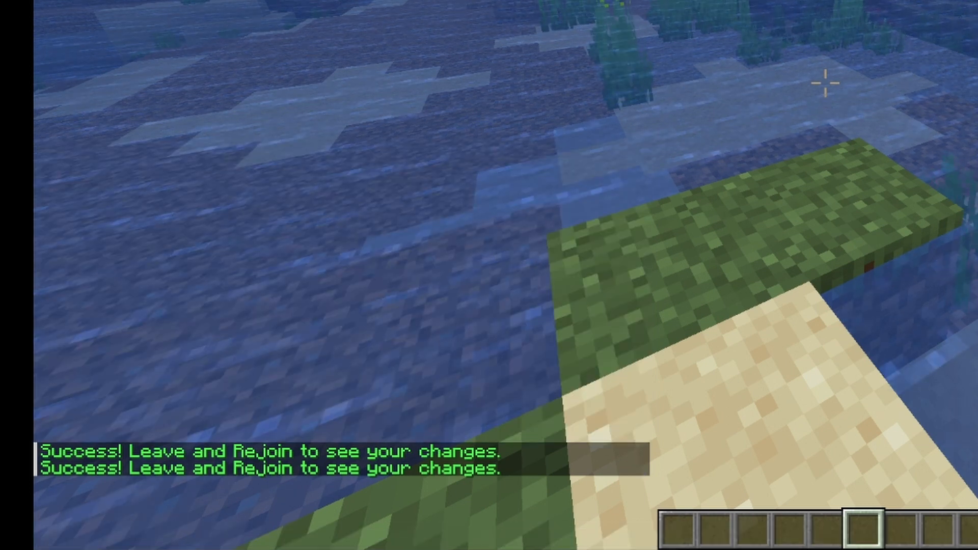
Search Google for 'hexadecimal color picker' and shift the picked hue from green toward teal
key(e)
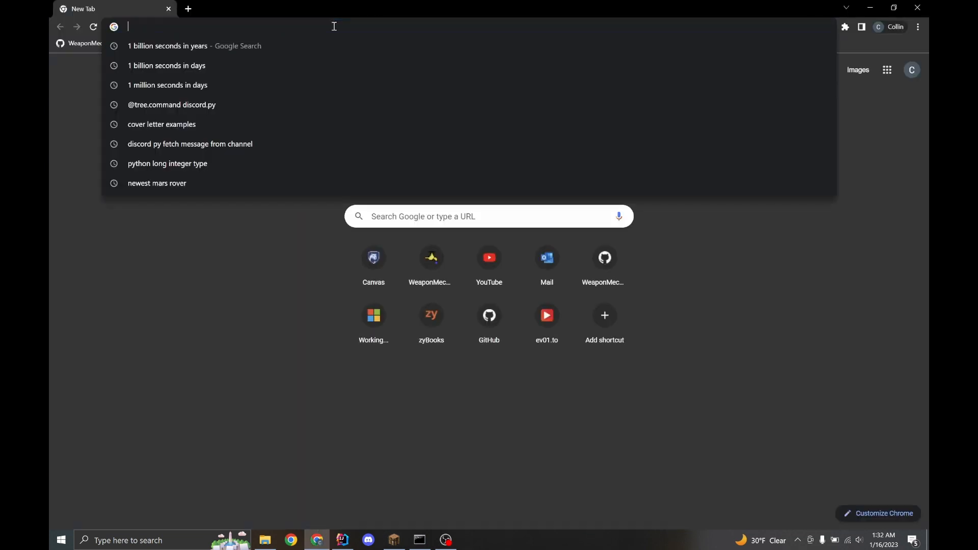
text(hexadecimal)
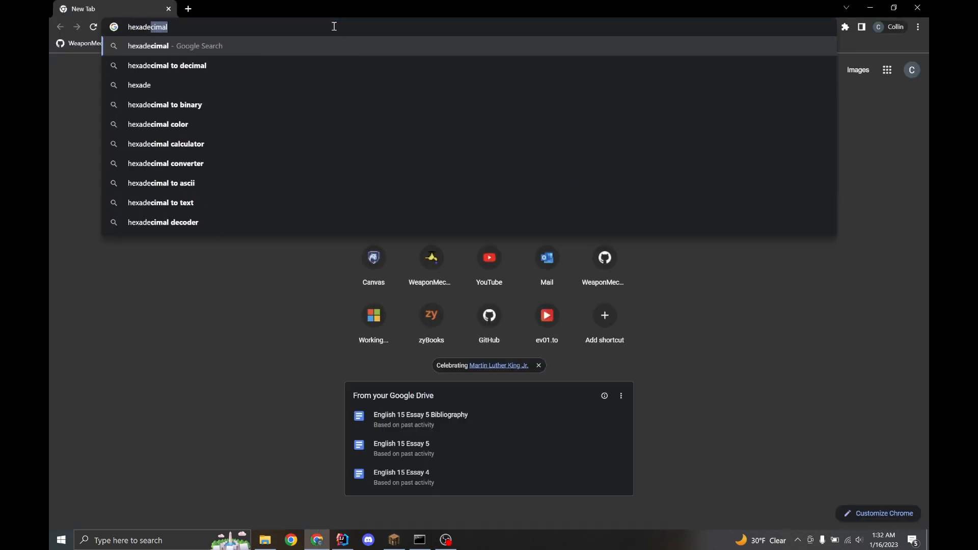
text(color picker)
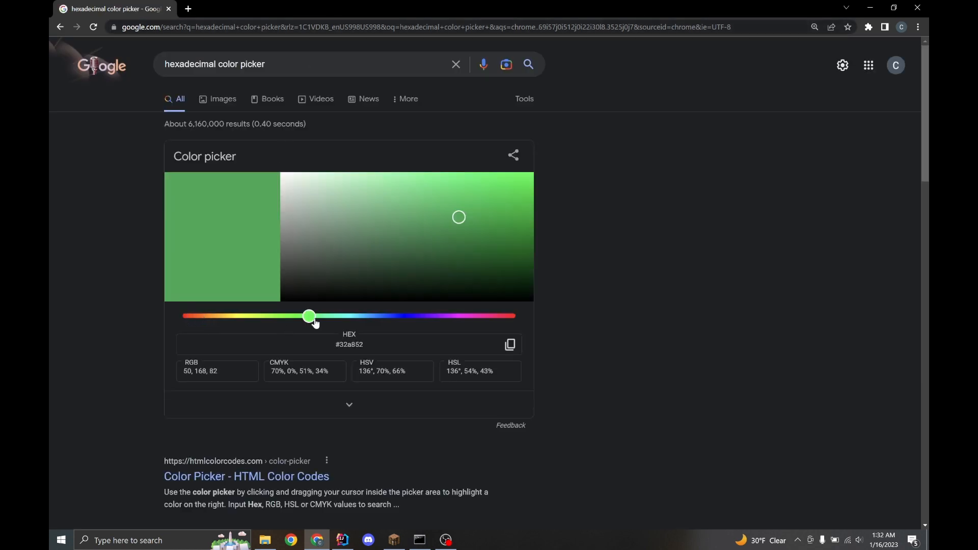
drag(309, 316, 356, 316)
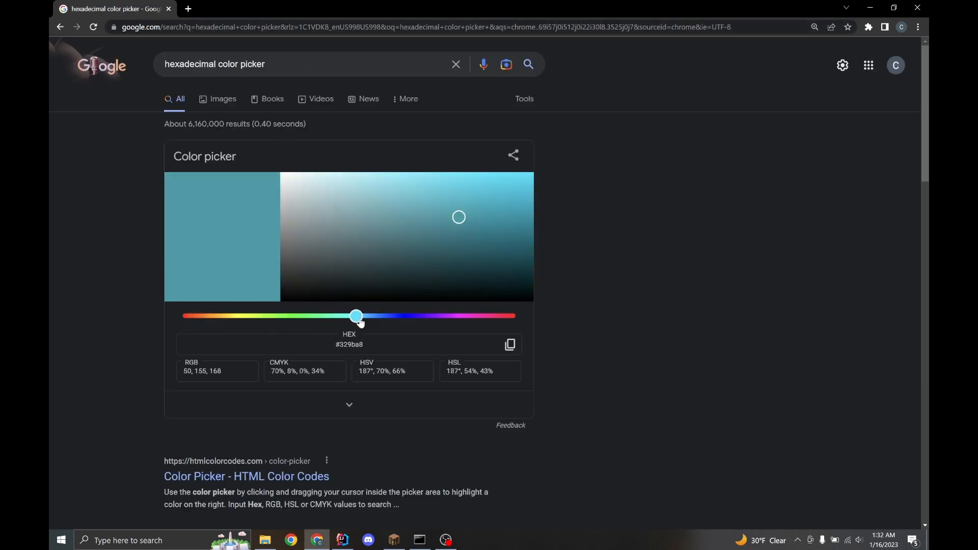
drag(356, 316, 445, 316)
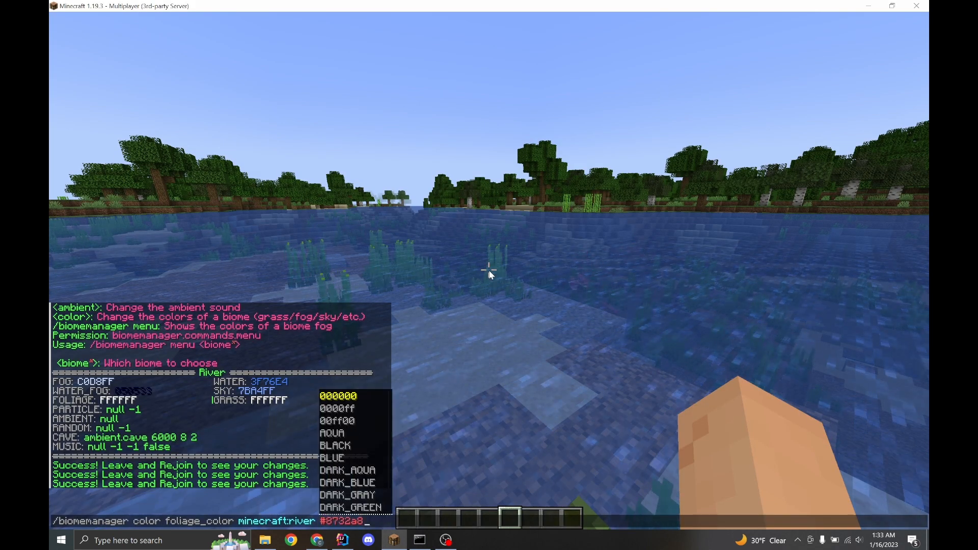
Apply foliage colour #8732a8 to River, then disconnect and rejoin localhost to see the changes
key(enter)
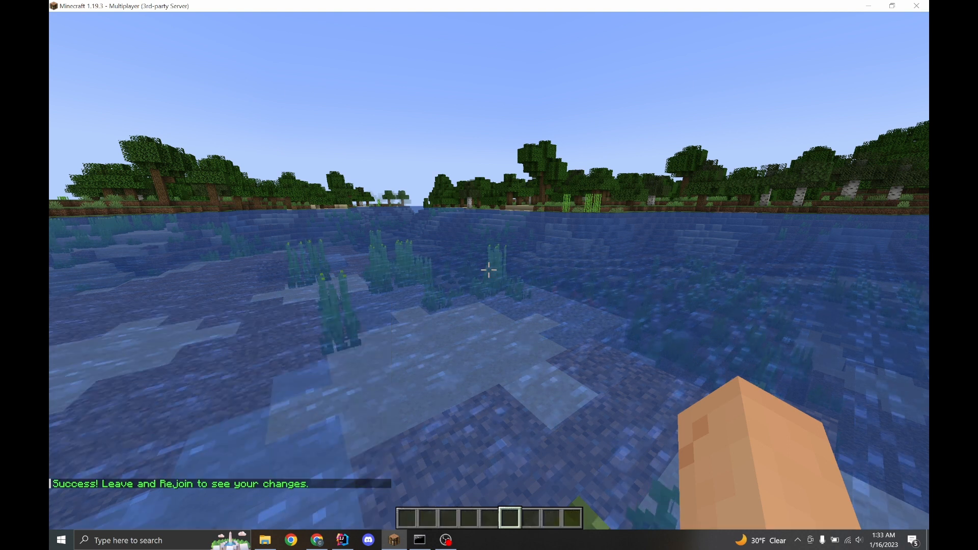
key(Escape)
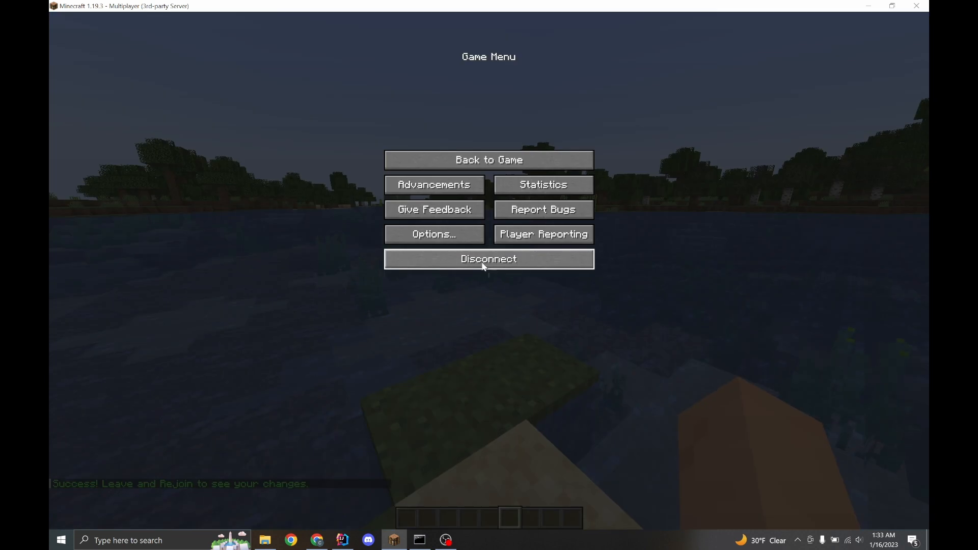
click(488, 259)
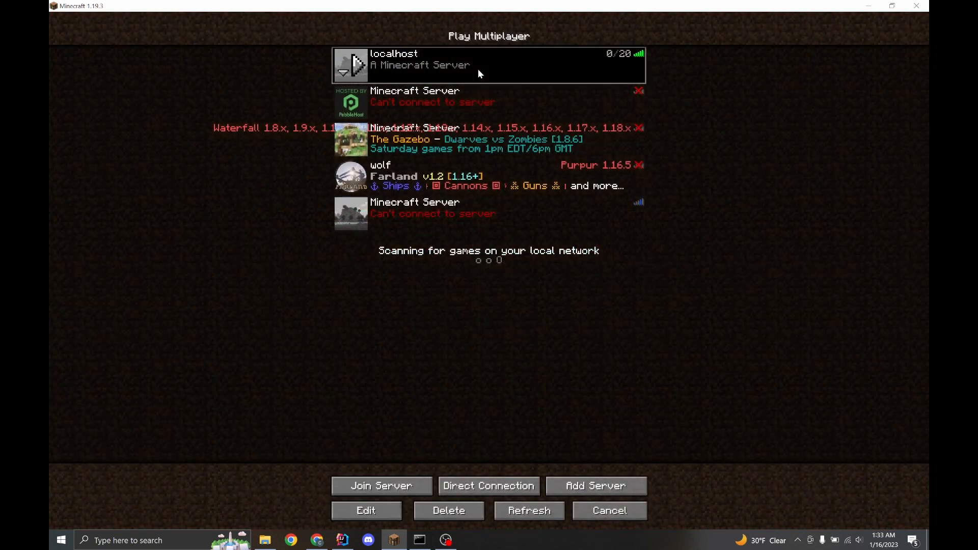
double_click(488, 66)
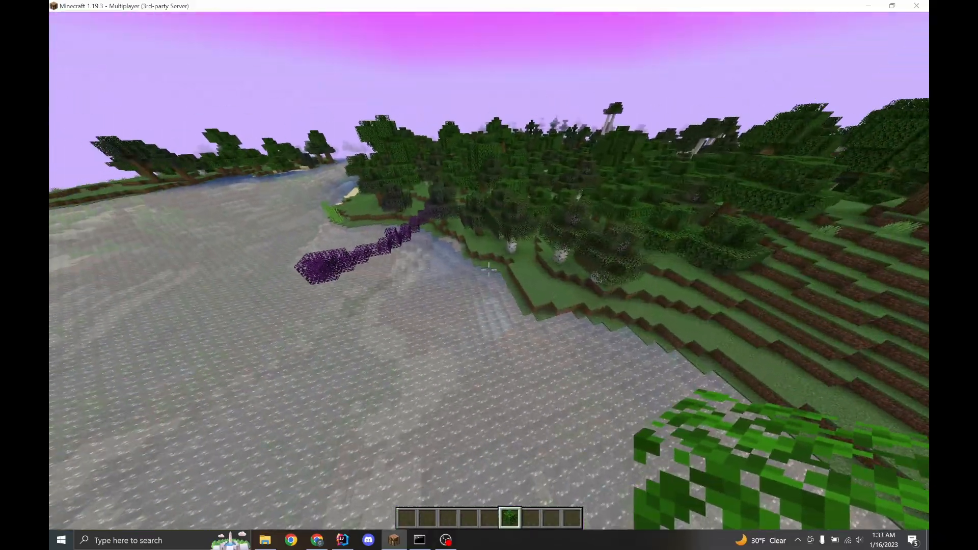
mouse_move(489, 271)
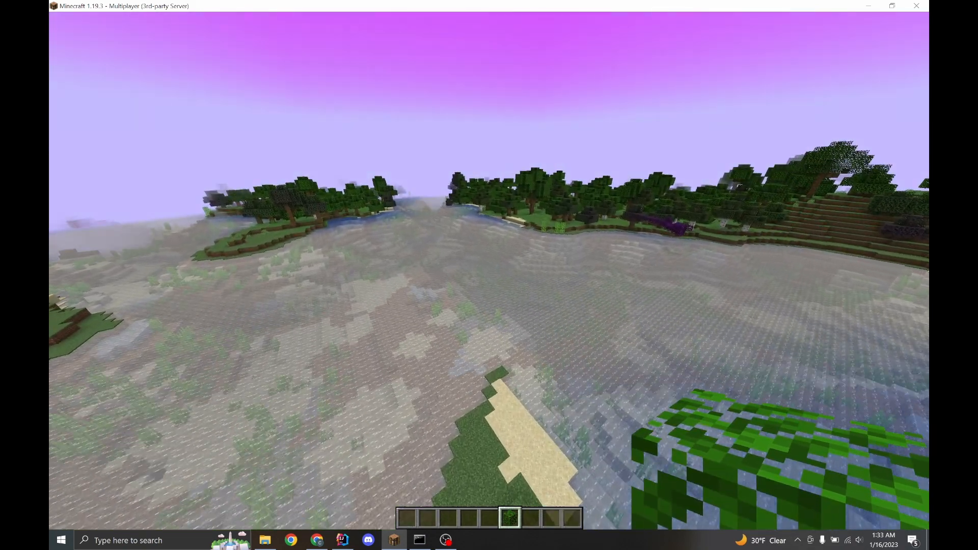
Reset the River biome with /bm reset minecraft:river and leave the server to reload
text(/bm reset)
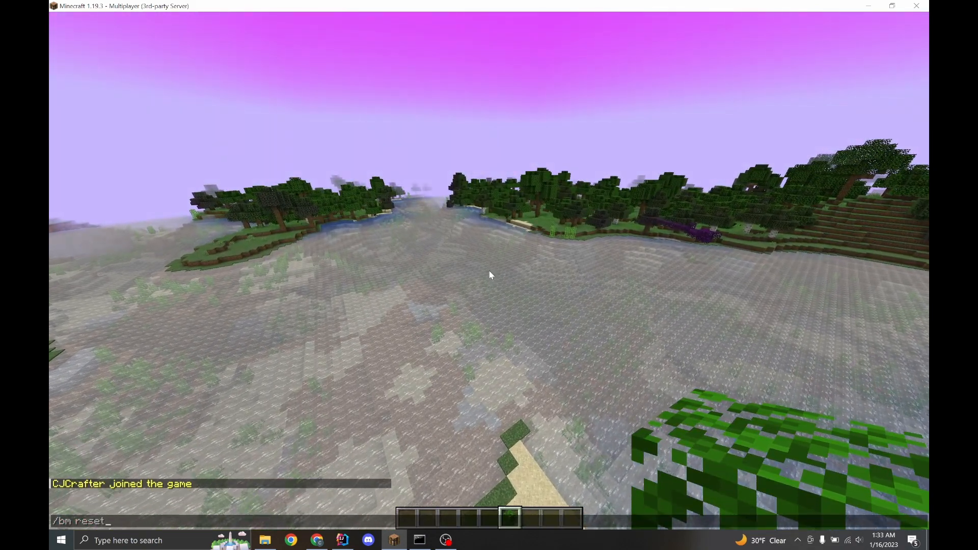
text(ri)
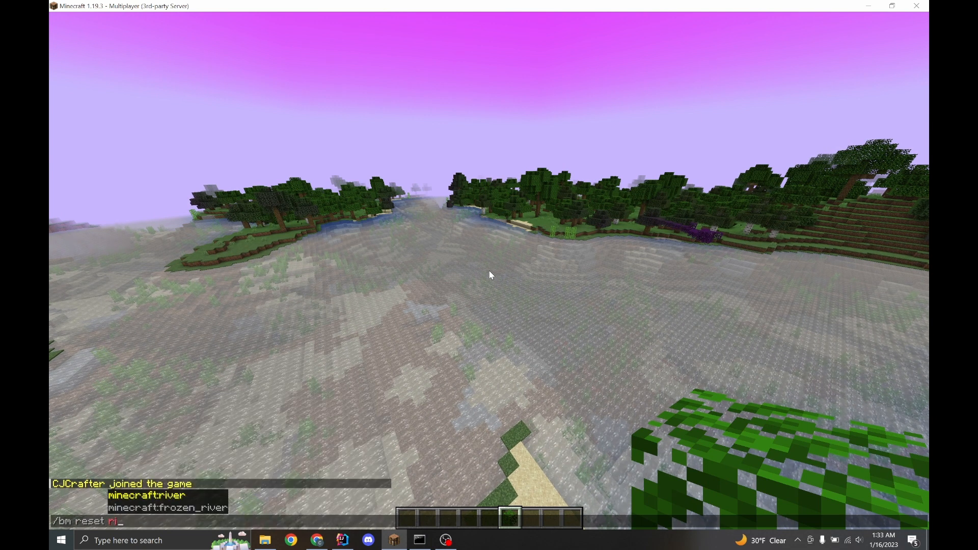
key(Escape)
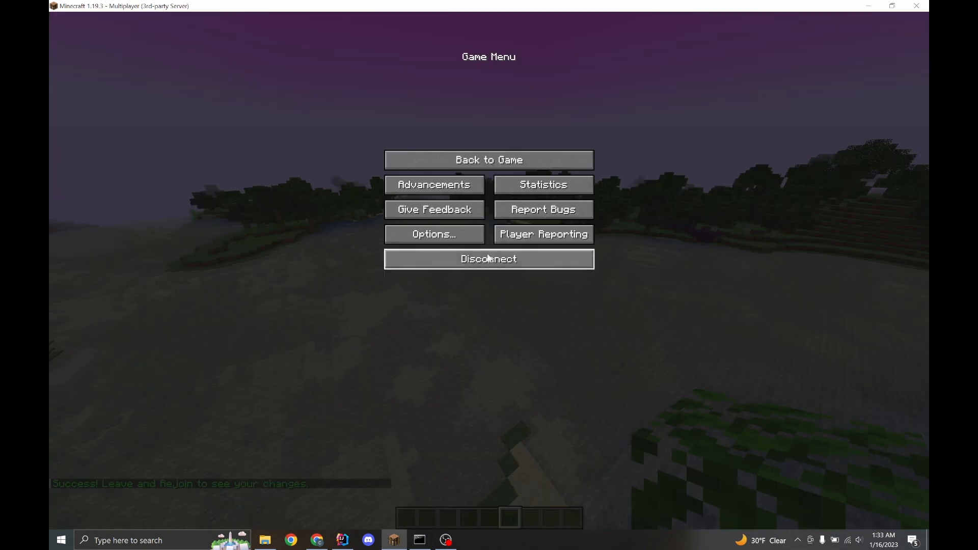
click(488, 259)
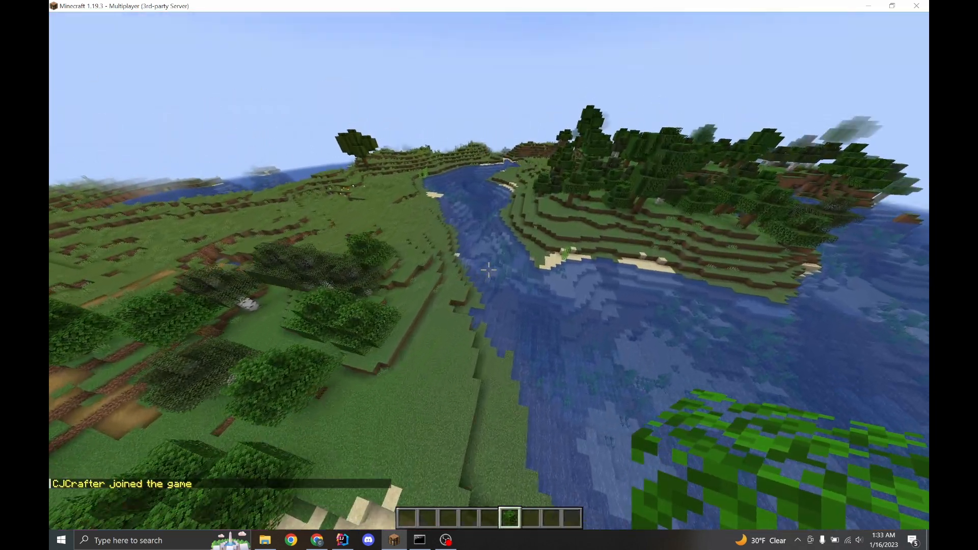
mouse_move(489, 269)
text(/bm)
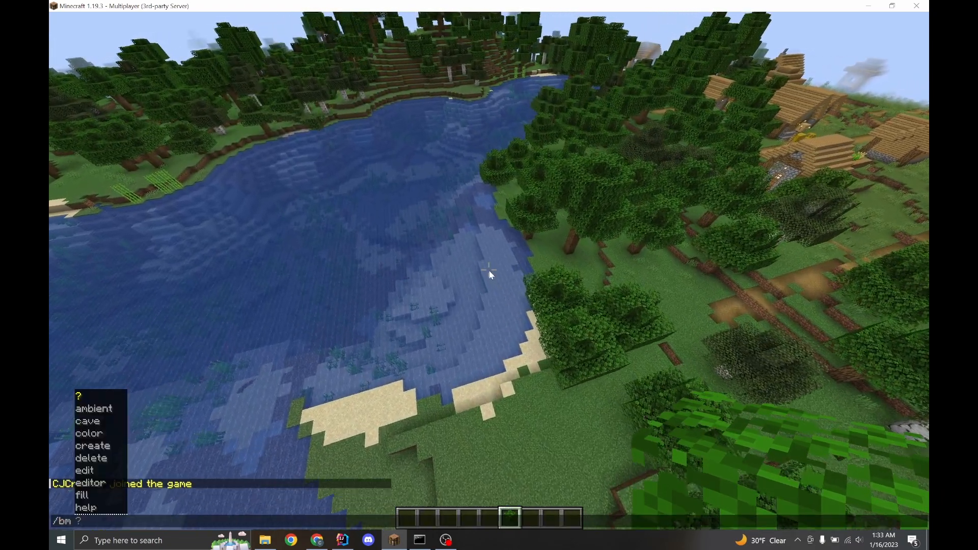
Run /bm editor to turn on biome edit mode, listing Forest and River settings
text(editor)
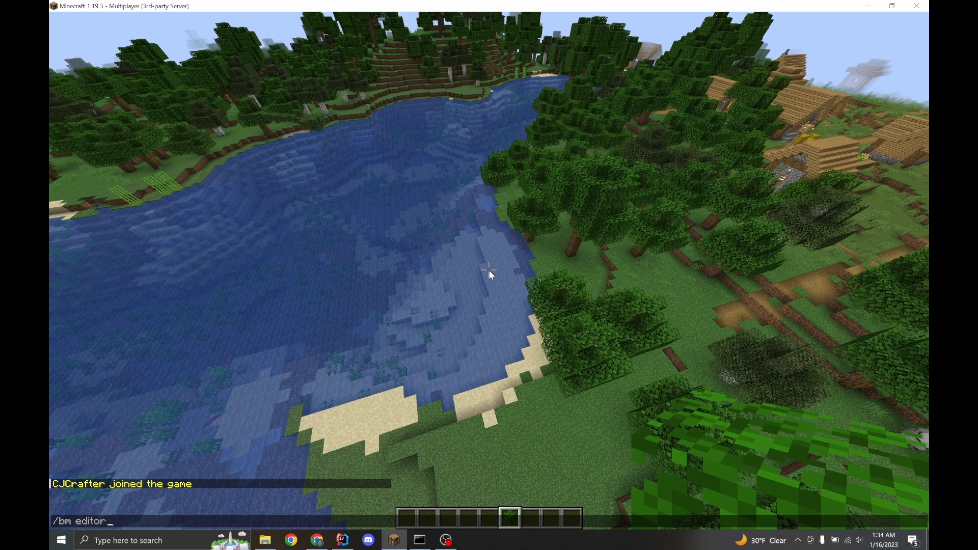
key(enter)
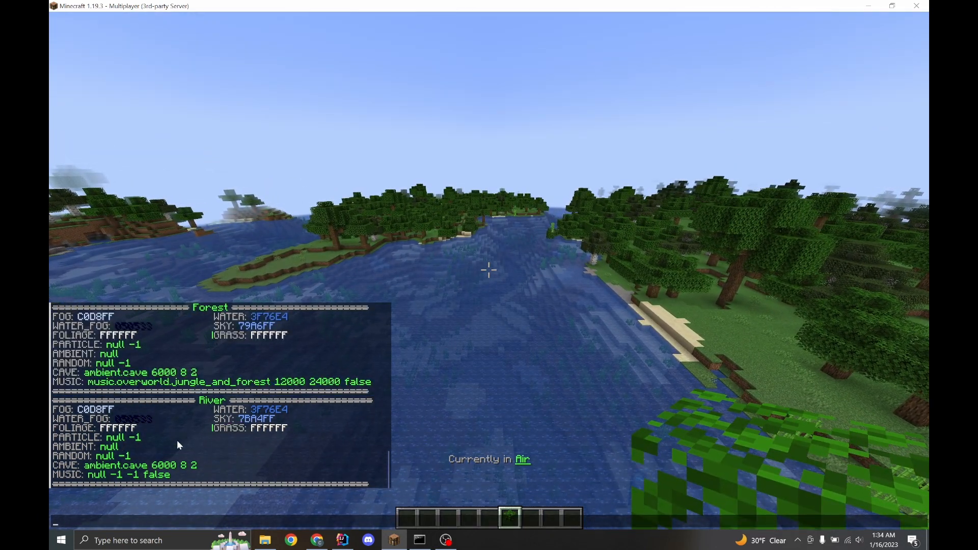
mouse_move(113, 452)
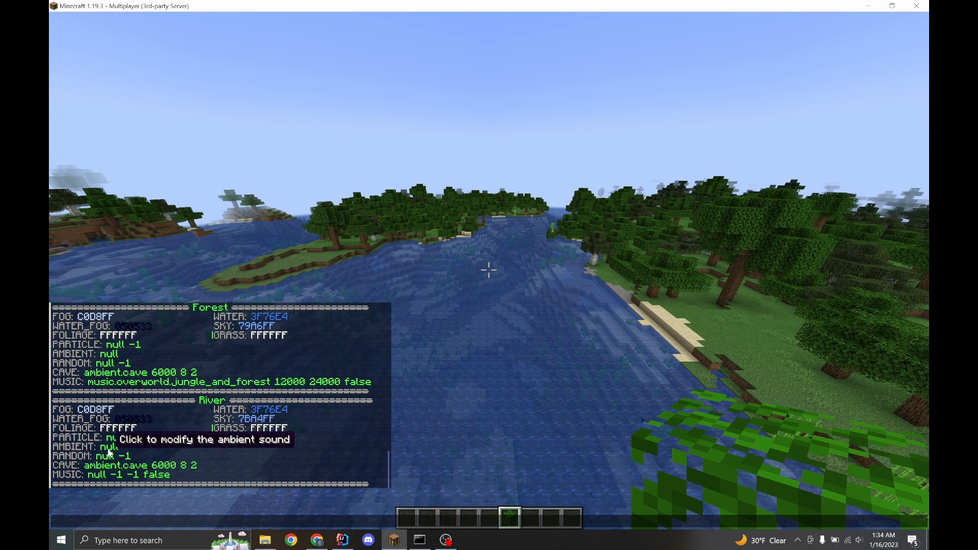
Set River's ambient sound to minecraft:entity.allay.ambient_with_item, then begin editing the random and cave sounds
click(107, 446)
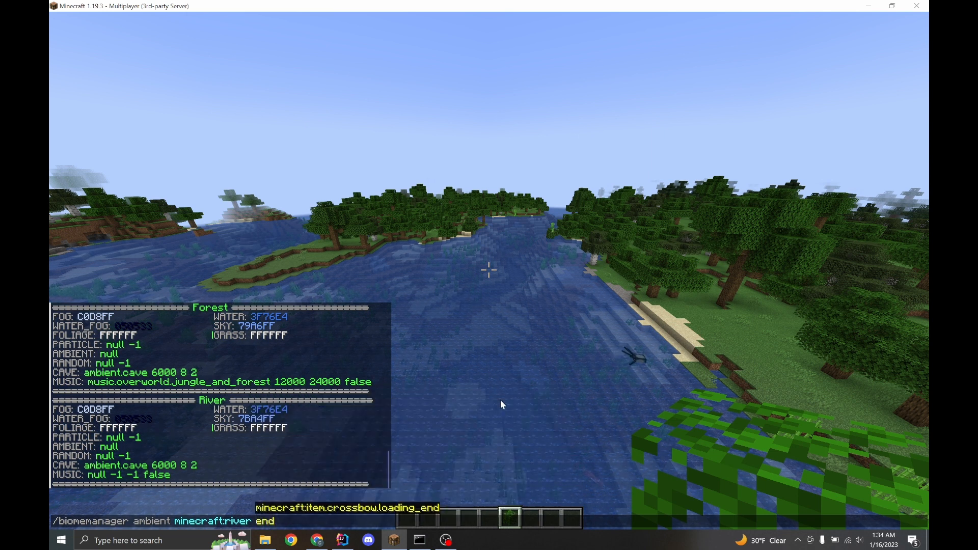
text(minecraft:entity.allay.ambient_with_item)
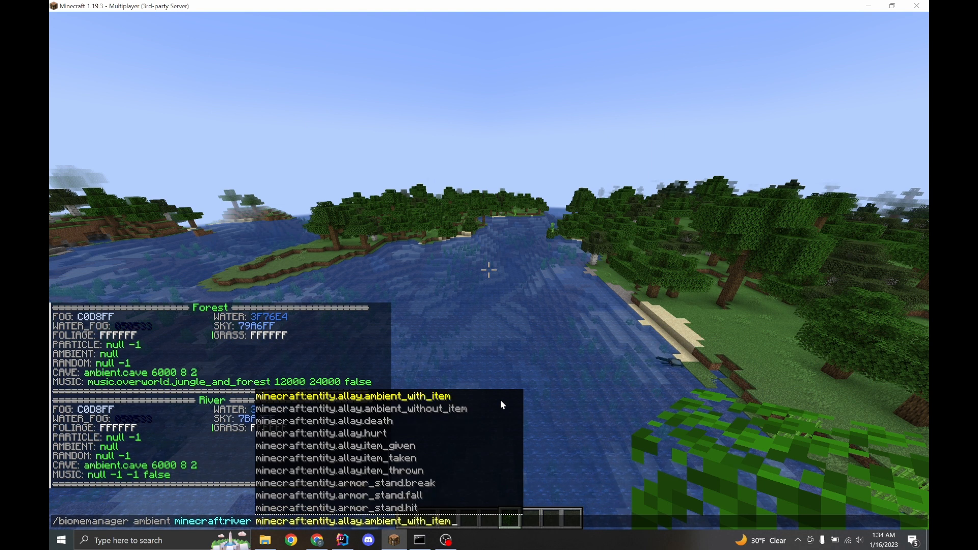
key(enter)
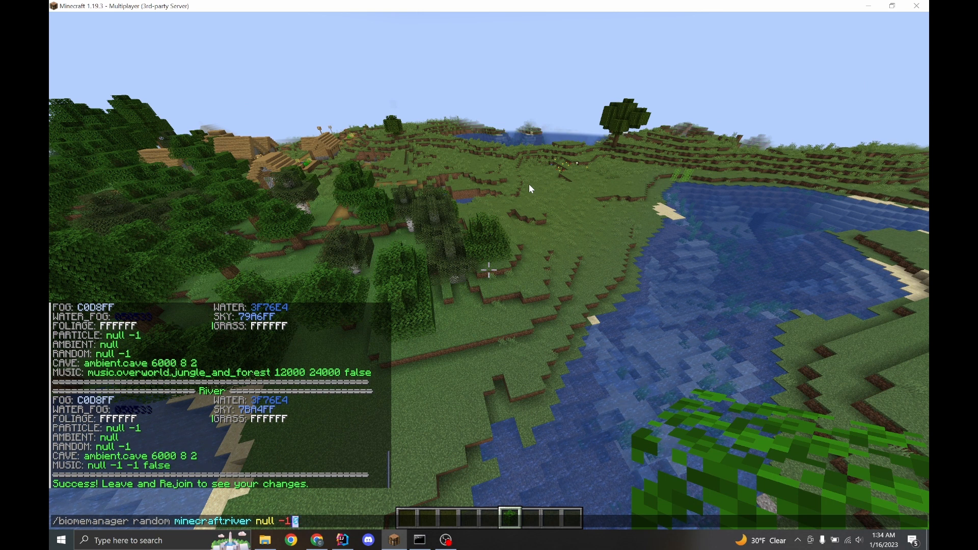
text(0.05)
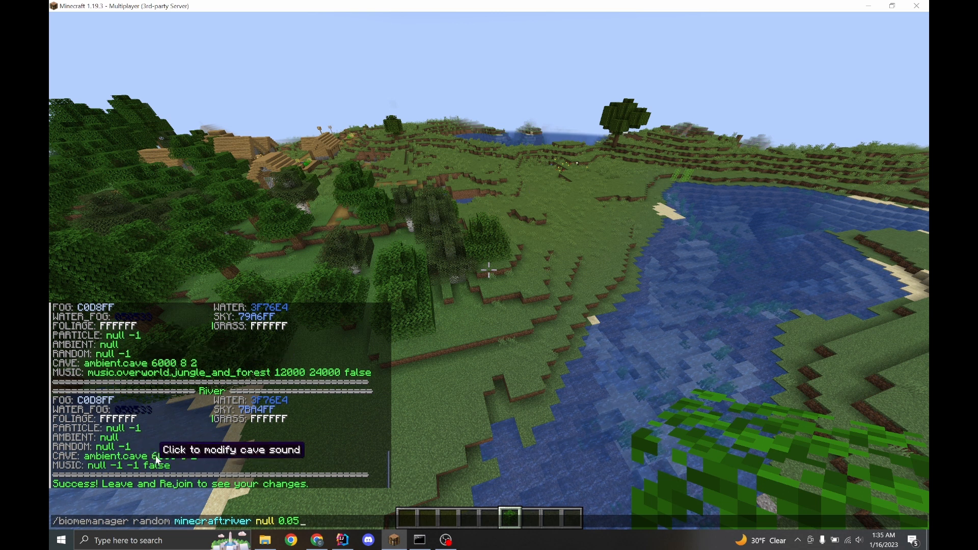
click(153, 457)
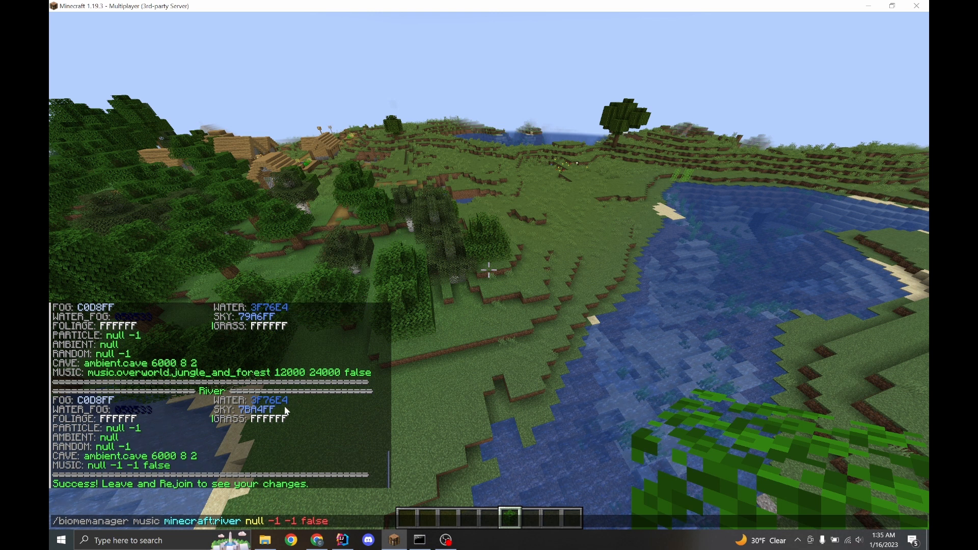
mouse_move(115, 429)
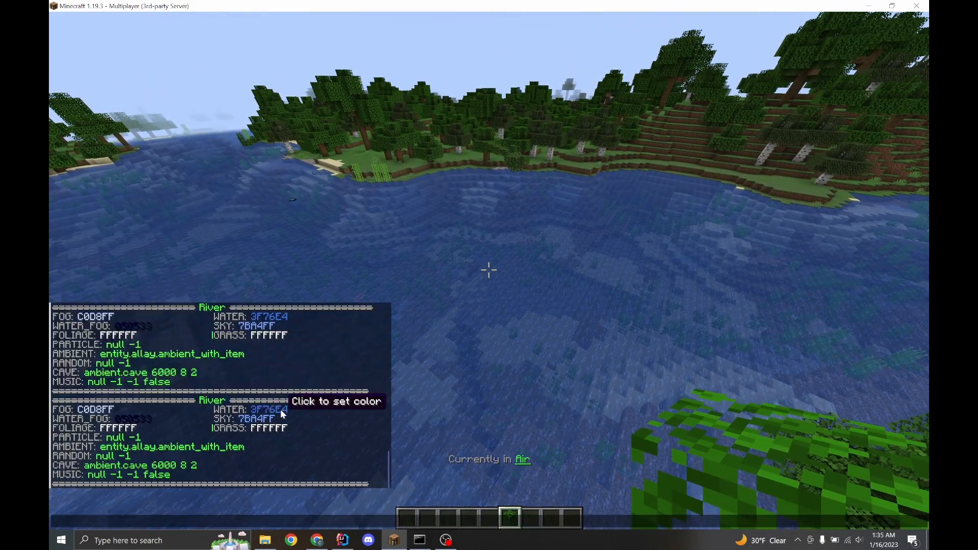
Draft a River water-colour command with the value 000000
click(336, 401)
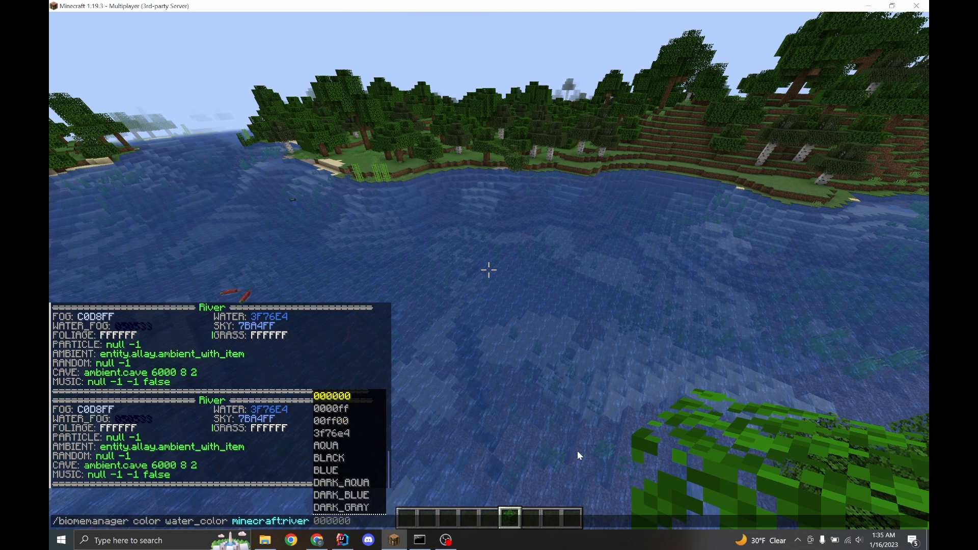
text(B)
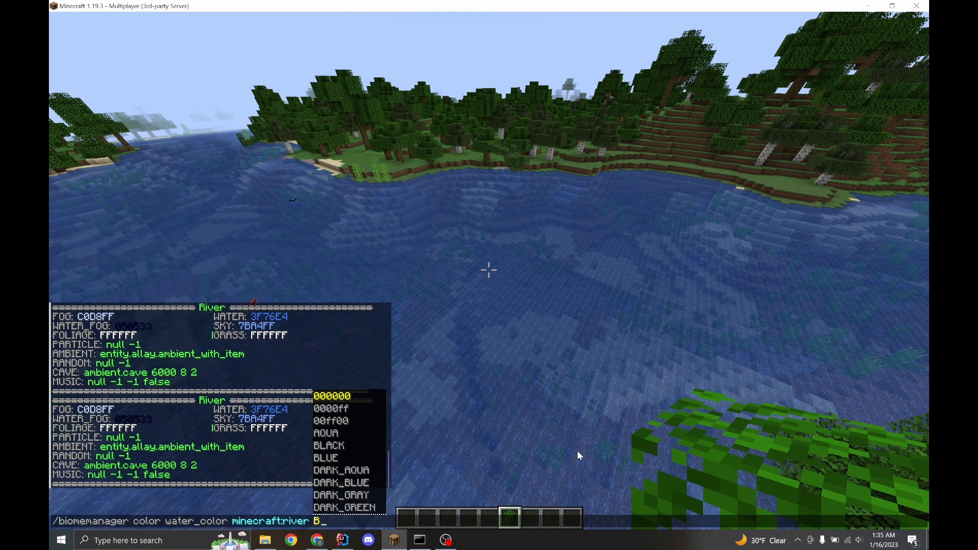
text(000000)
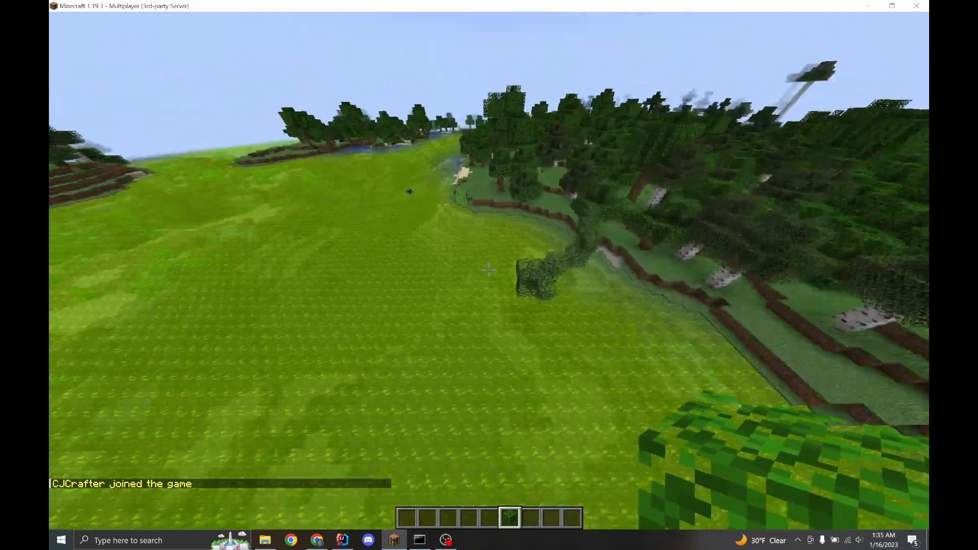
mouse_move(489, 271)
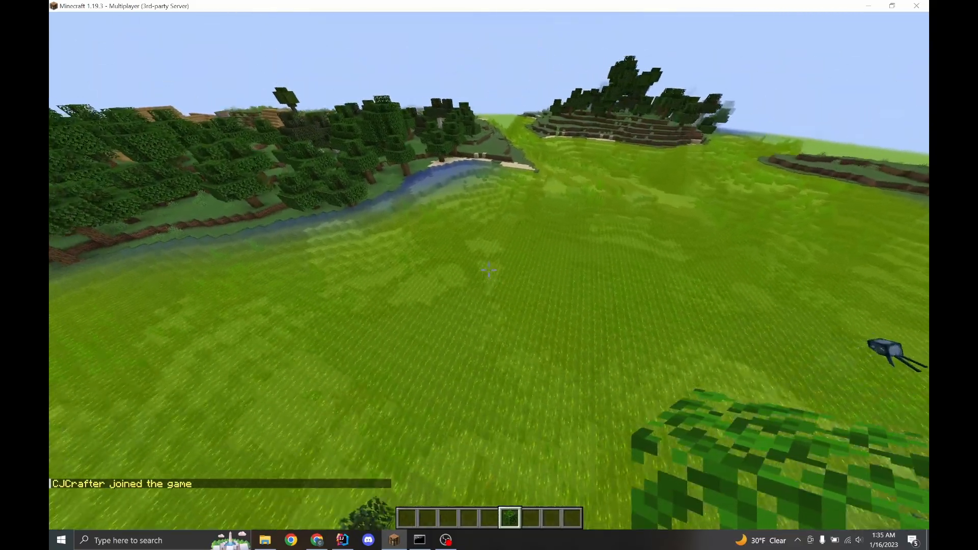
mouse_move(489, 269)
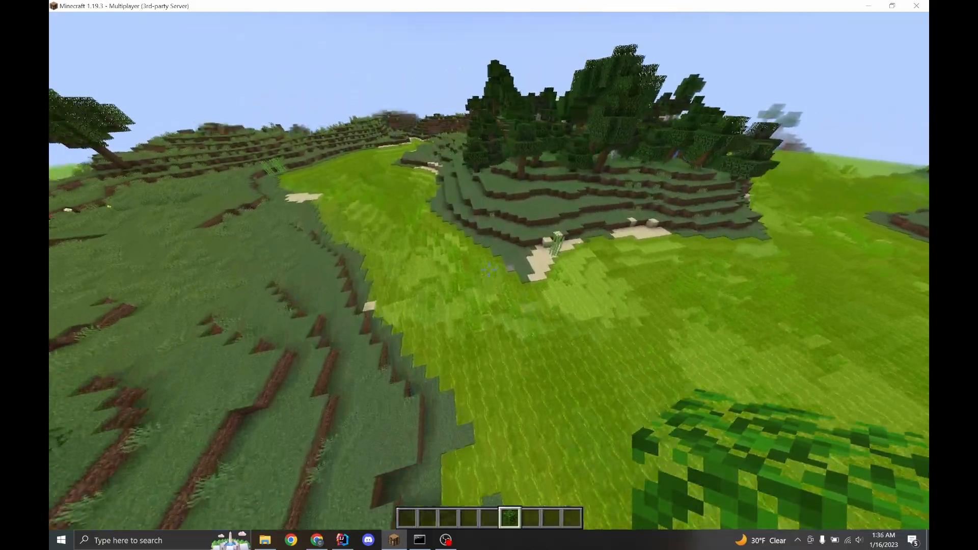
mouse_move(489, 269)
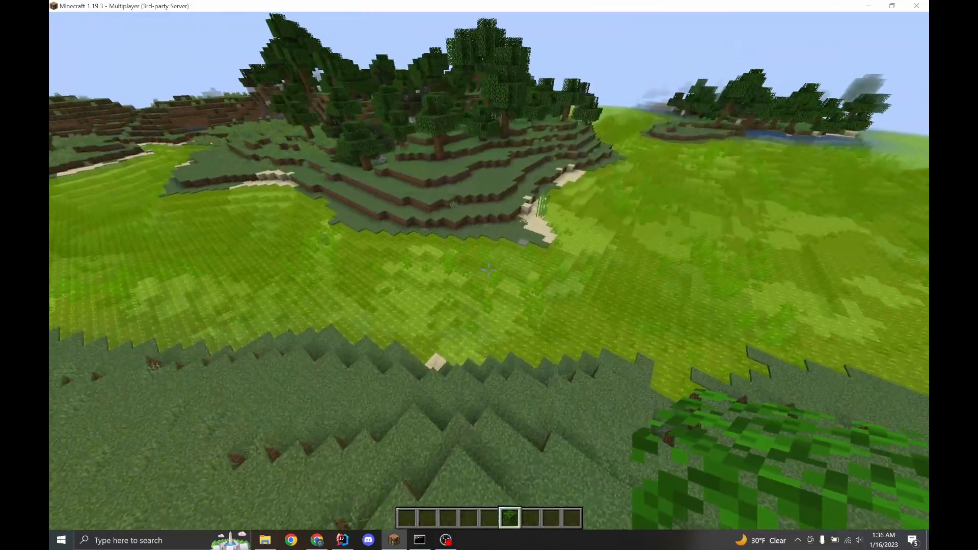
mouse_move(489, 268)
text(/bm cre)
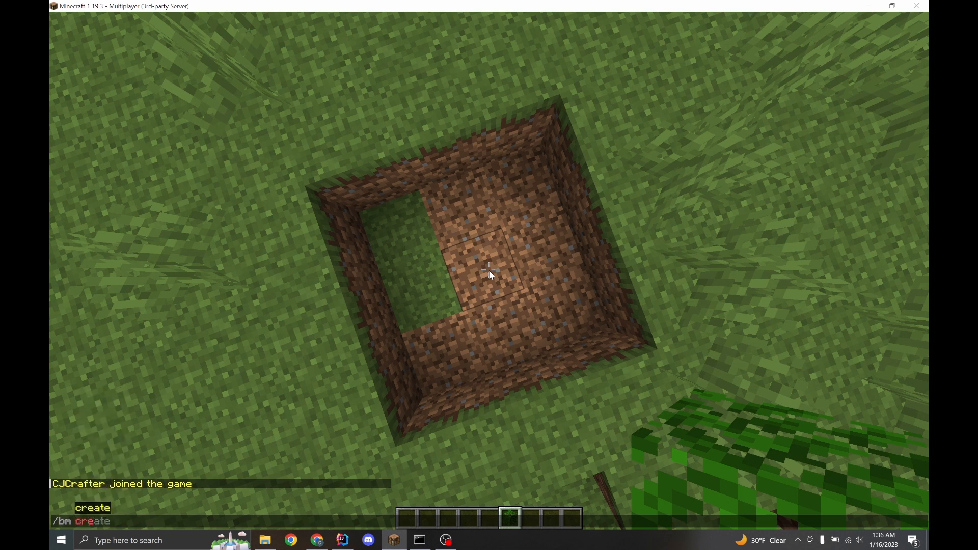
Create the custom biome biomemanager:youtube and list its default colour and sound settings
text(t)
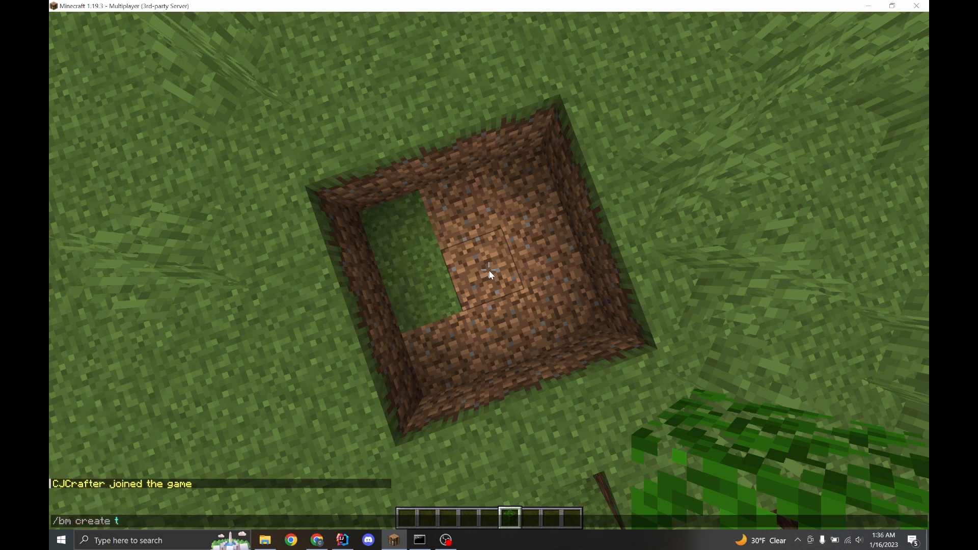
text(y)
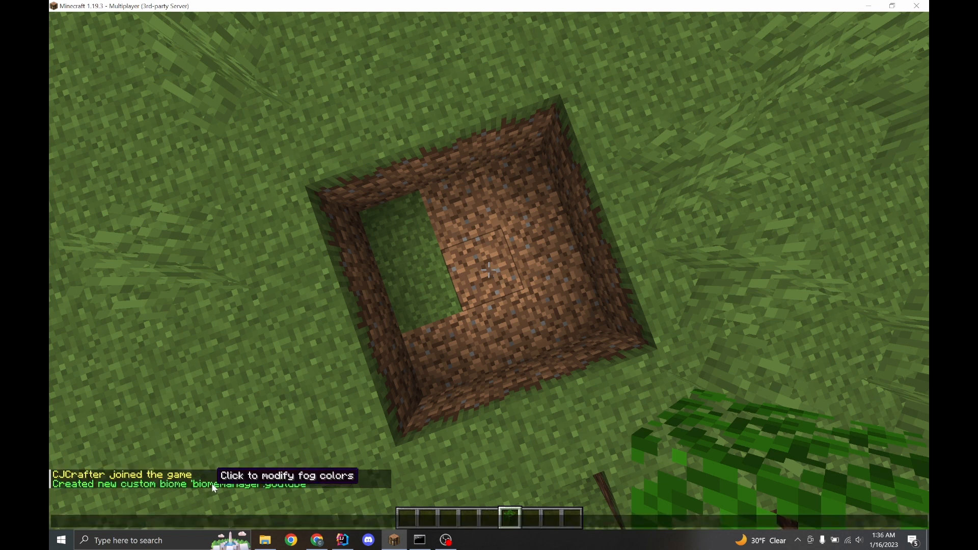
click(285, 476)
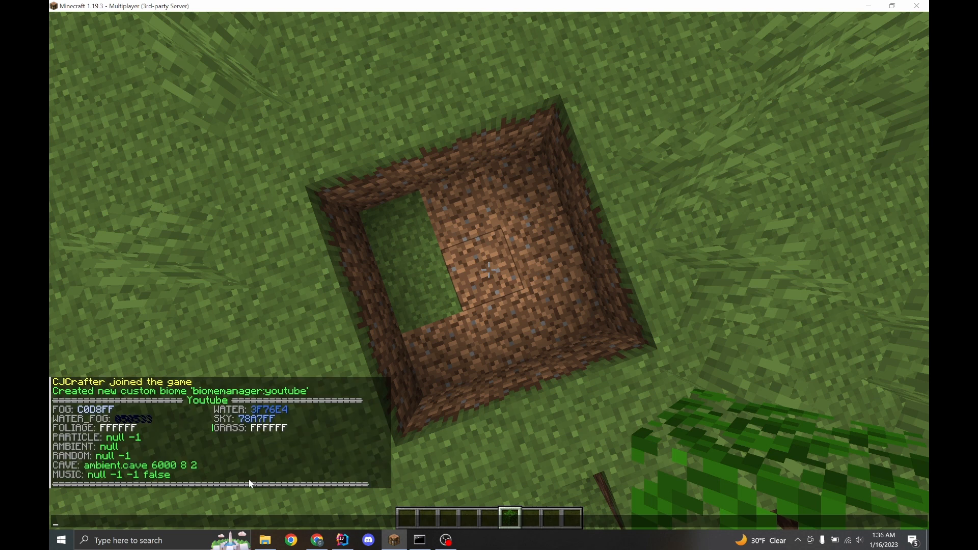
mouse_move(248, 419)
text(/biomemanager color grass_color biomemanager:youtube)
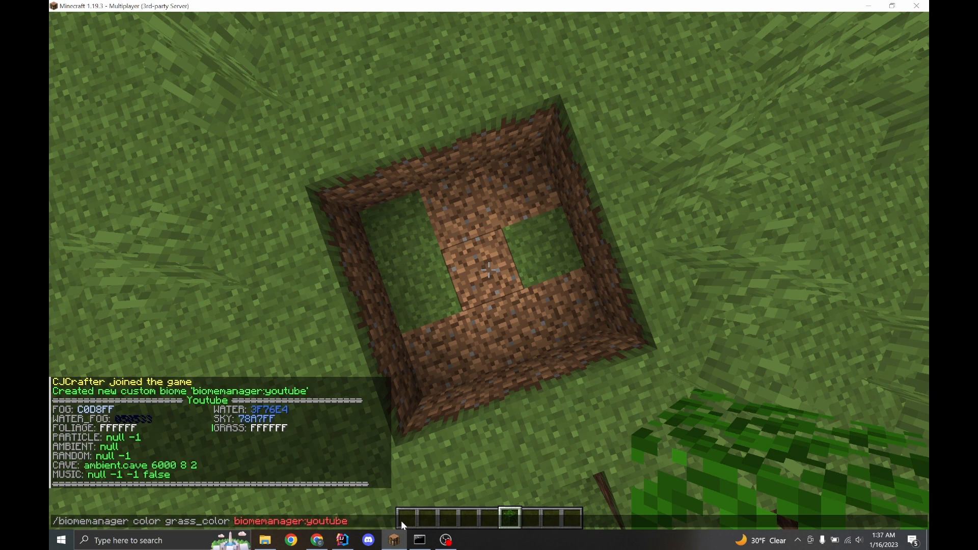
Change the youtube biome's grass colour and draft a /bm fill of the surrounding area with it
text(fill ~-3 ~-3 ~-3)
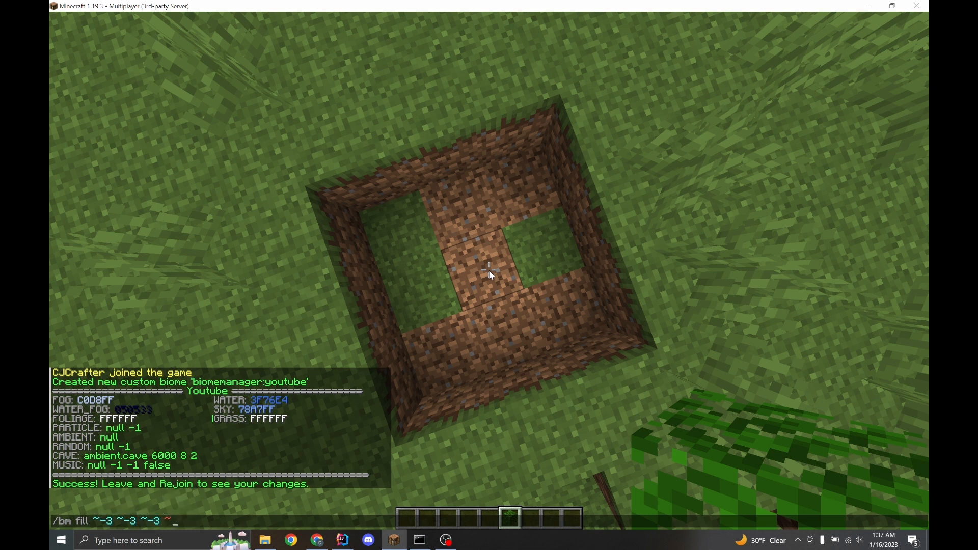
text(~3 ~ ~3 biomemanager:youtube)
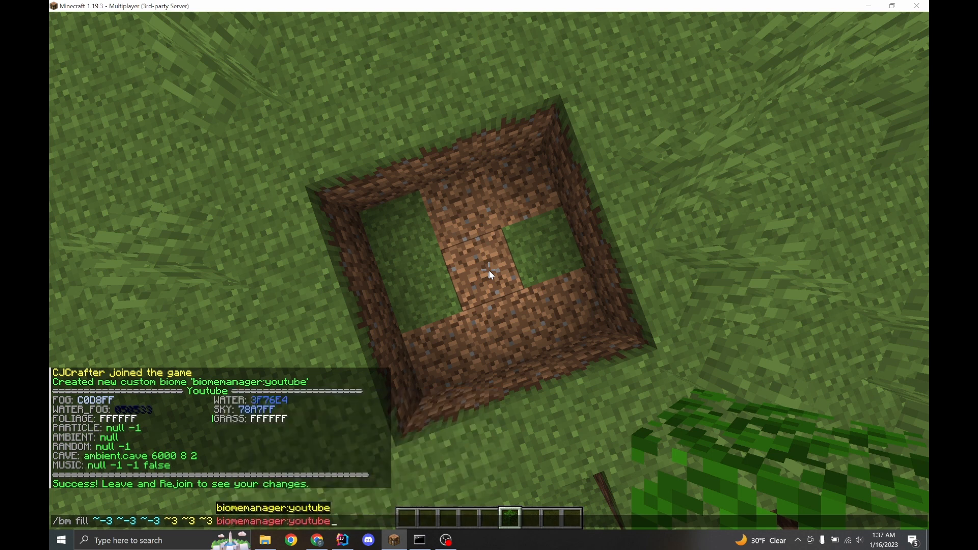
Turn Biome Blend OFF in Video Settings so the youtube biome's red grass shows unblended
key(Escape)
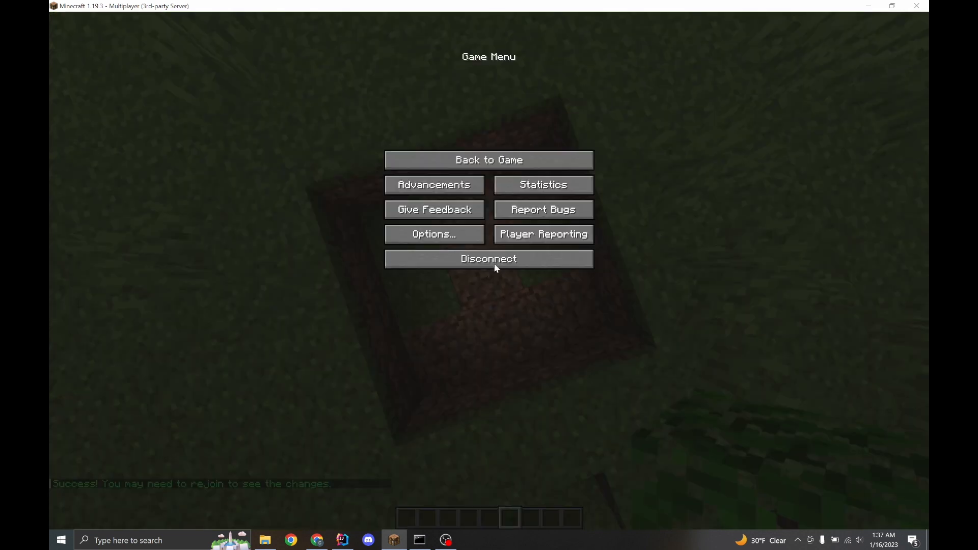
click(488, 259)
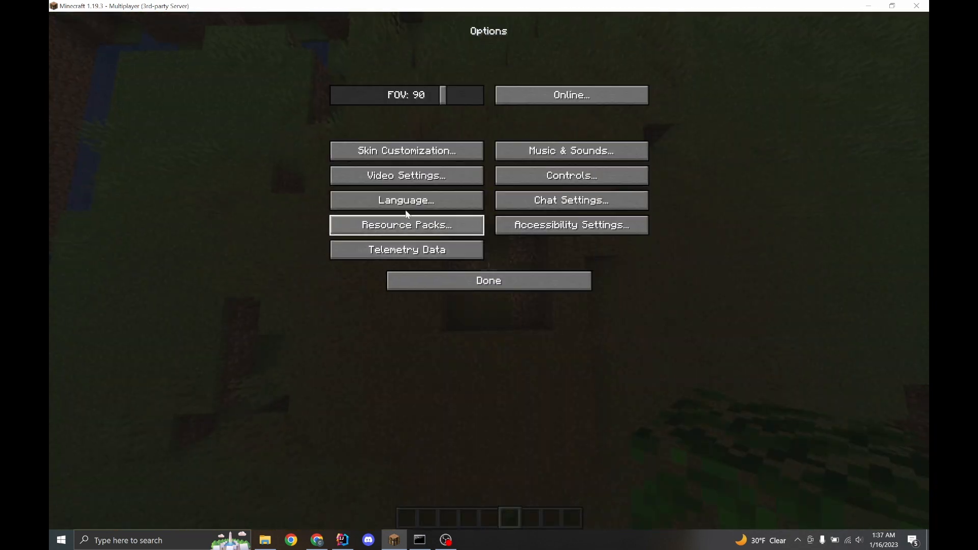
click(406, 175)
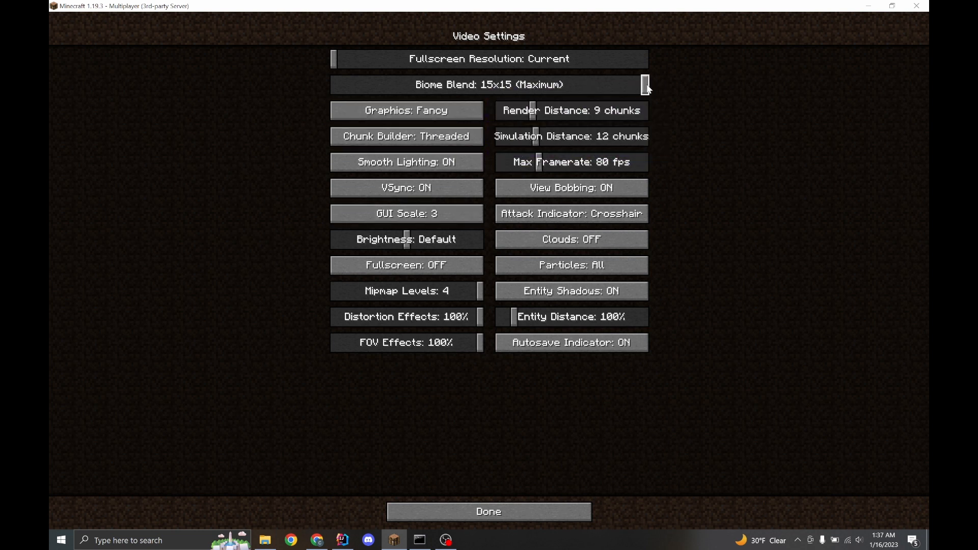
drag(646, 84, 334, 84)
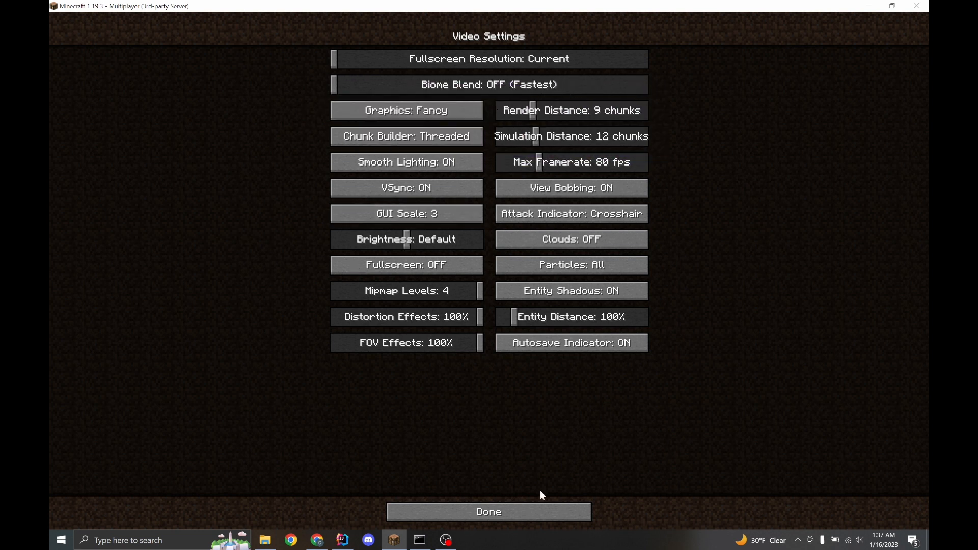
click(488, 512)
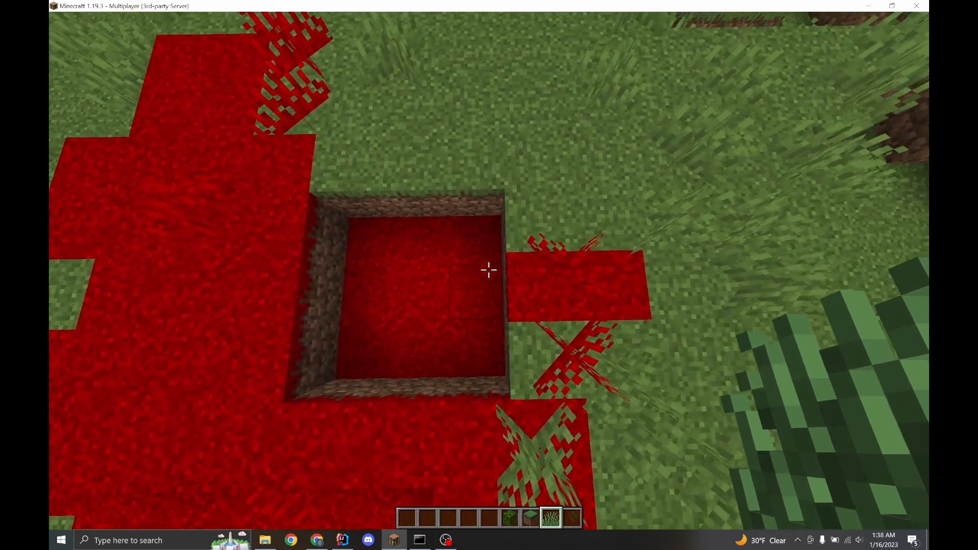
mouse_move(489, 271)
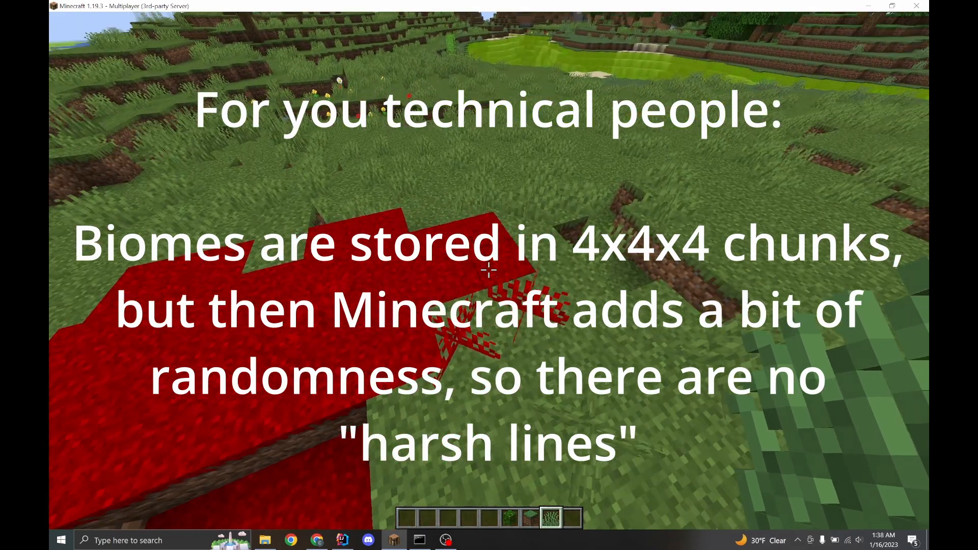
Revisit Video Settings to confirm the blocky red grass setting, then return to the game
key(Escape)
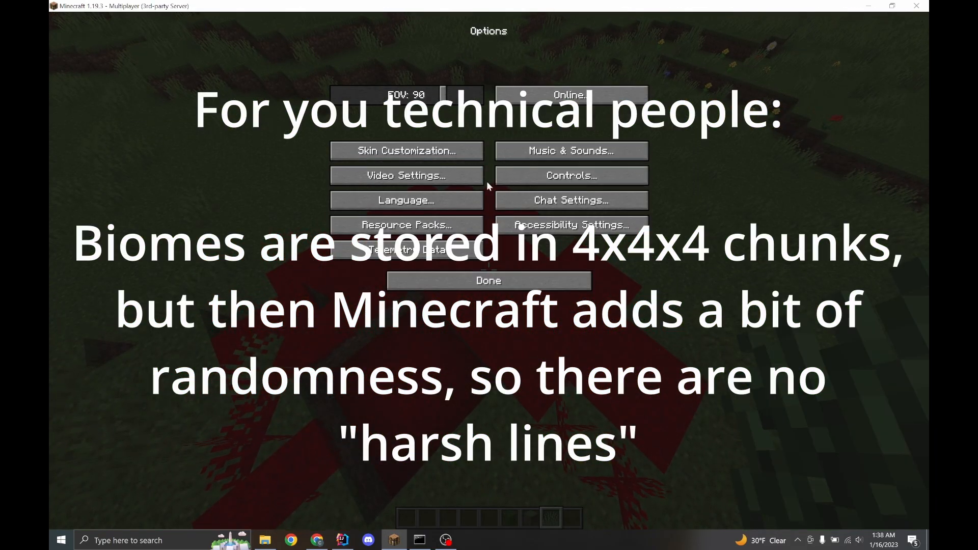
click(405, 176)
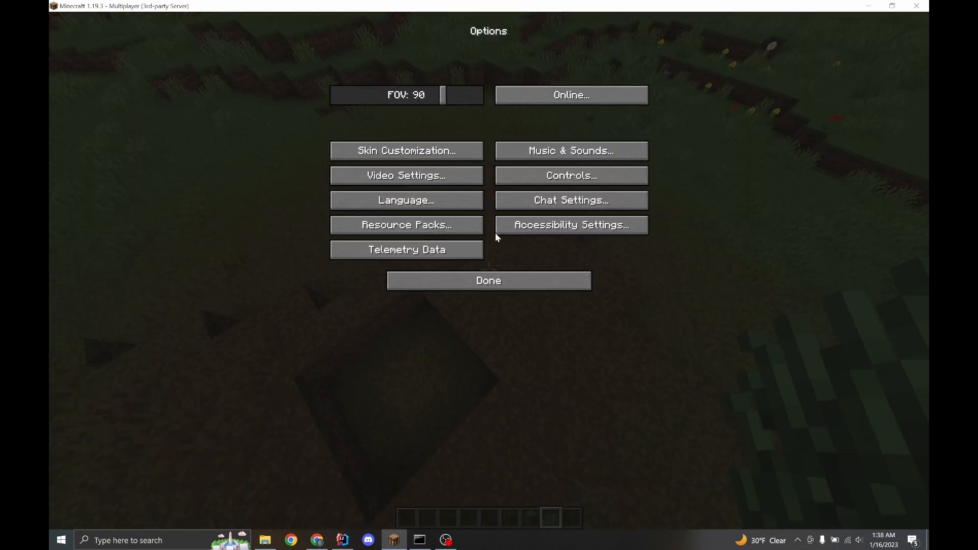
click(488, 280)
text(/biomemanager particle biomemanager:youtube null -1)
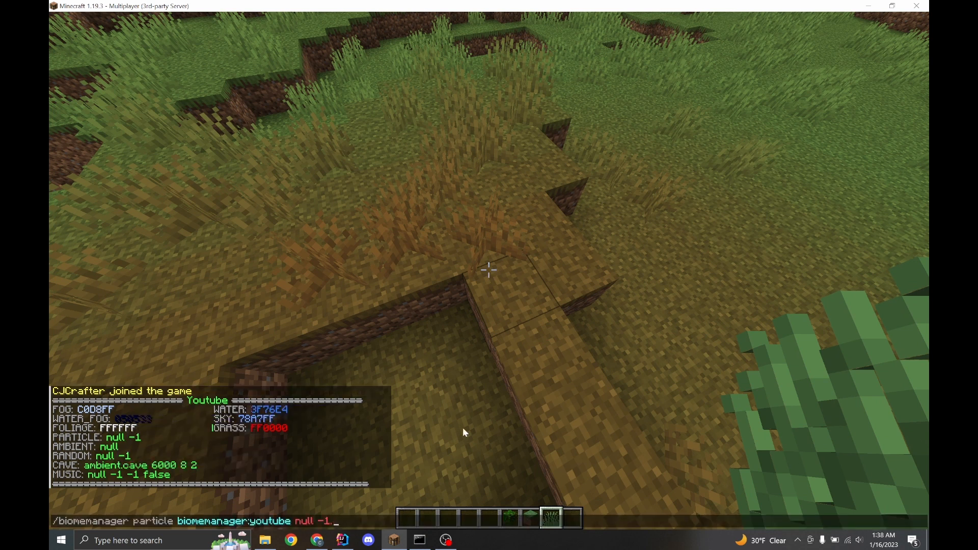
Give the youtube biome minecraft:campfire_signal_smoke particles via the biomemanager particle command
text(smoke)
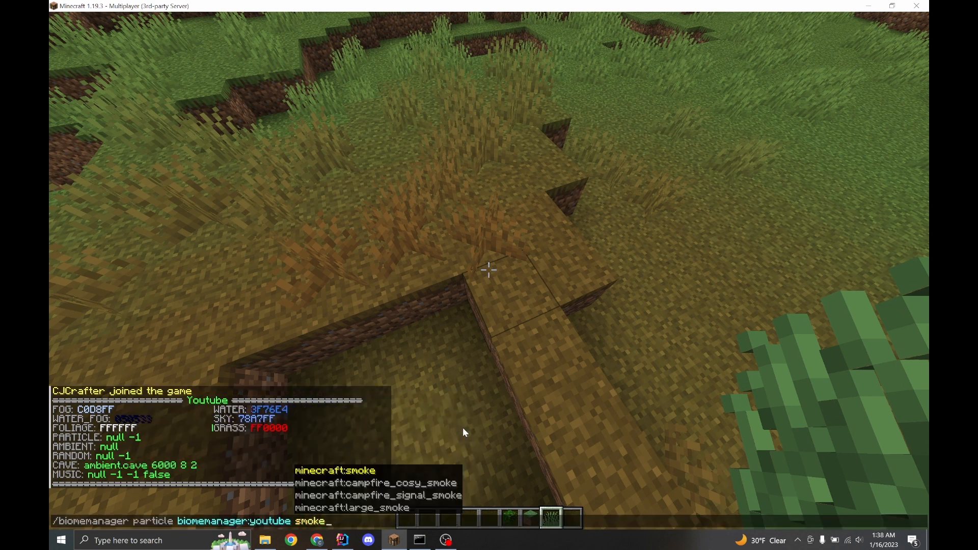
key(Tab)
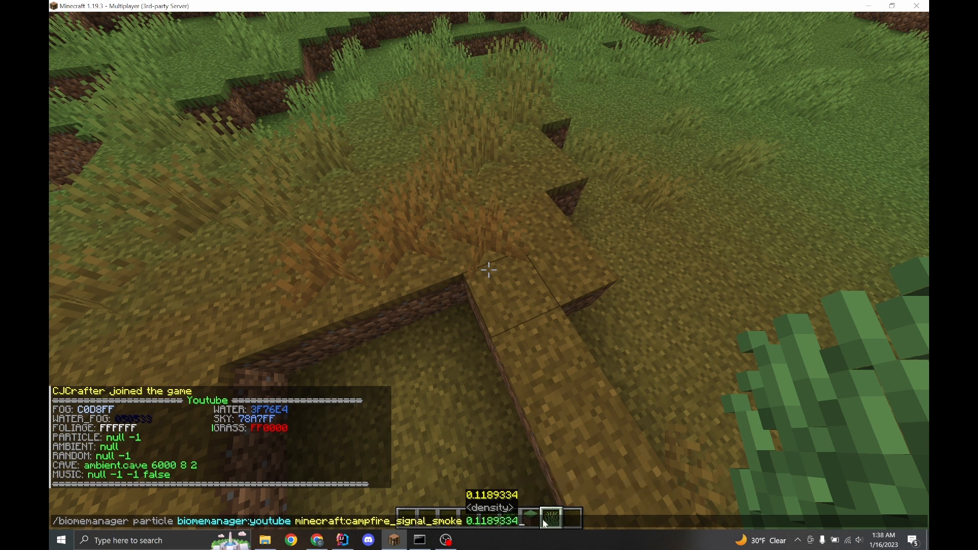
key(Escape)
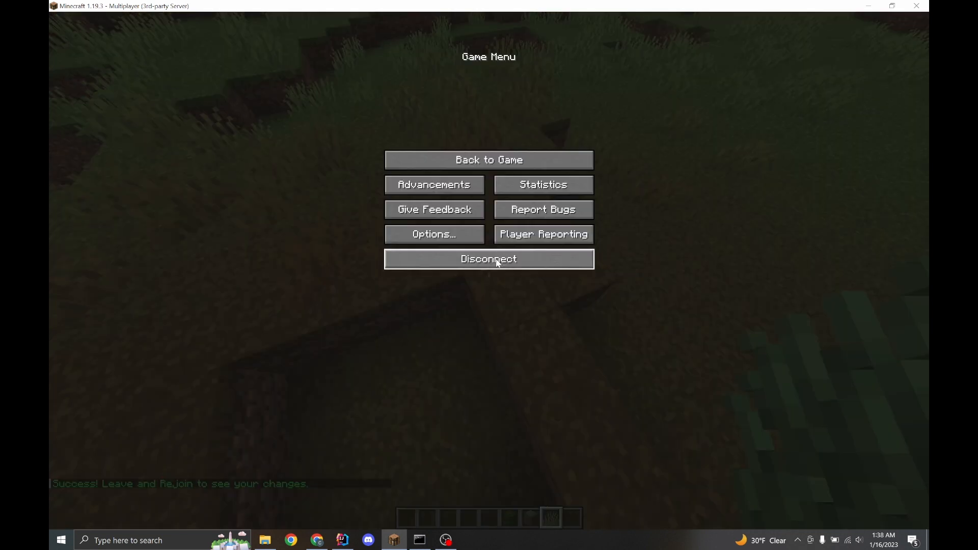
Disconnect from the server so the biome changes can load on rejoin
click(488, 259)
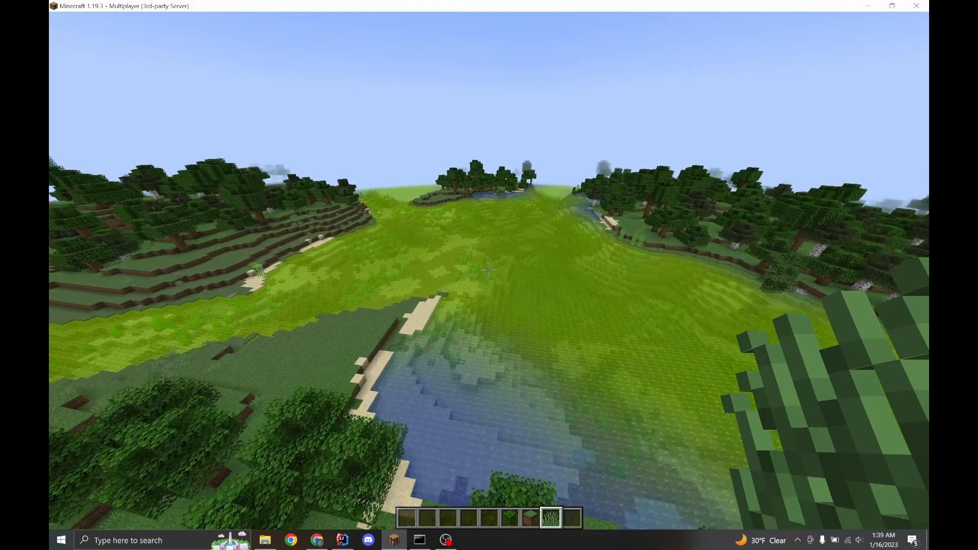
mouse_move(489, 268)
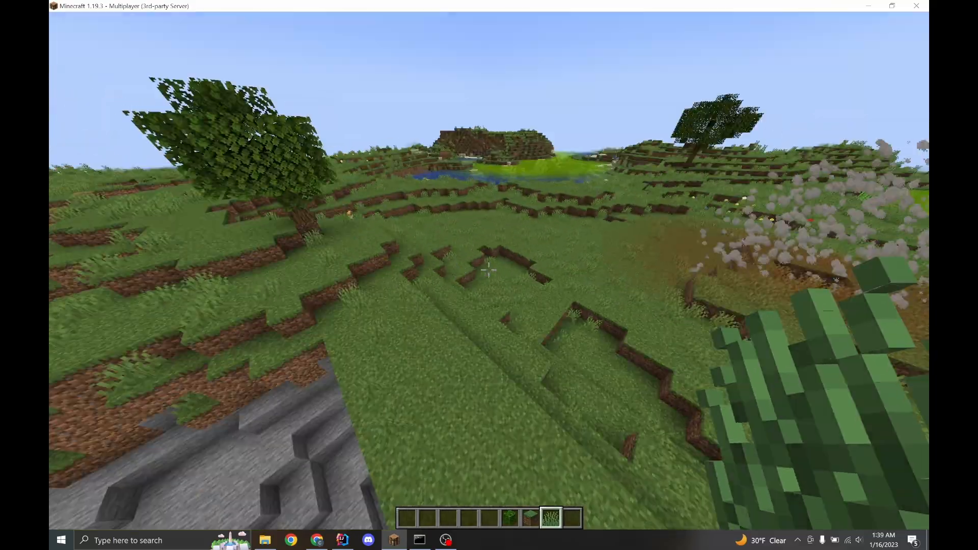
Toggle the F3 debug overlay while viewing smoke over the youtube biome patch
key(F3)
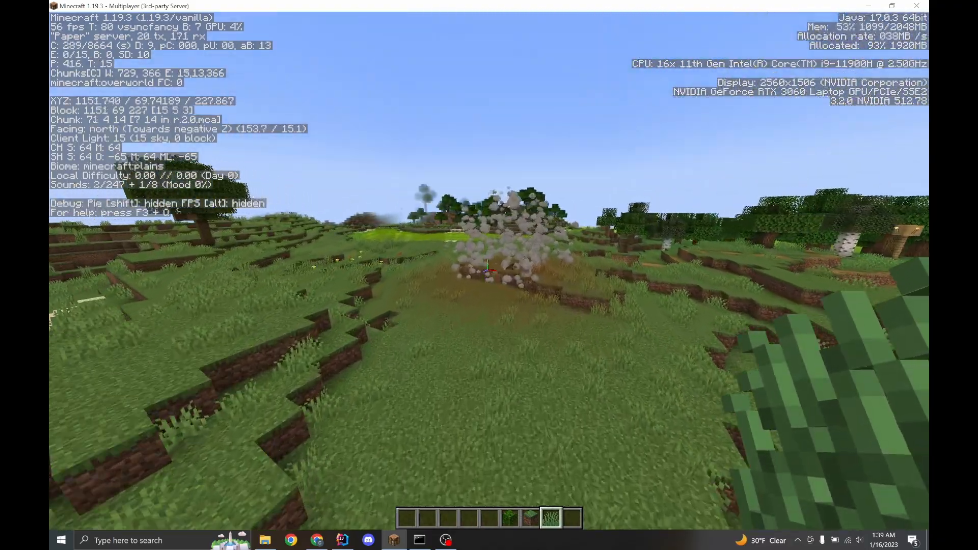
key(F3)
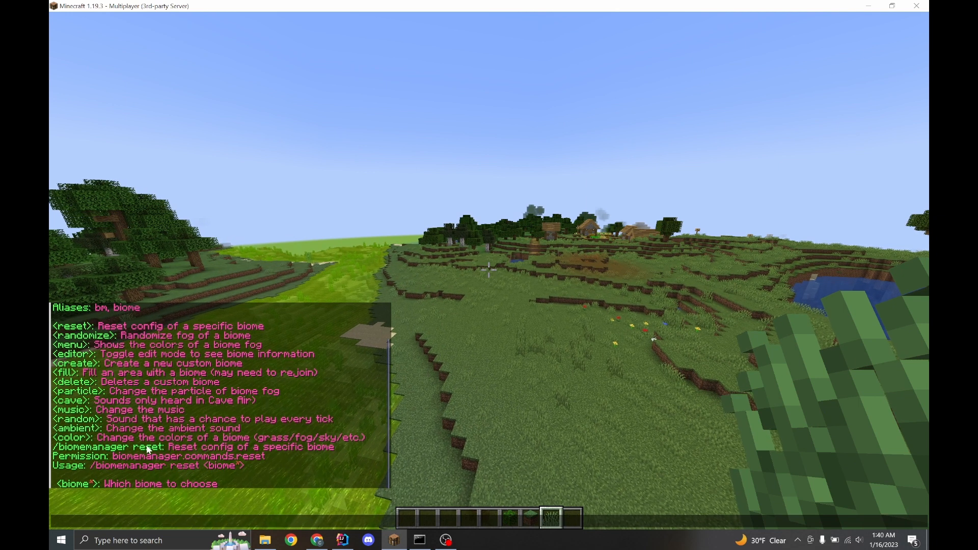
mouse_move(138, 447)
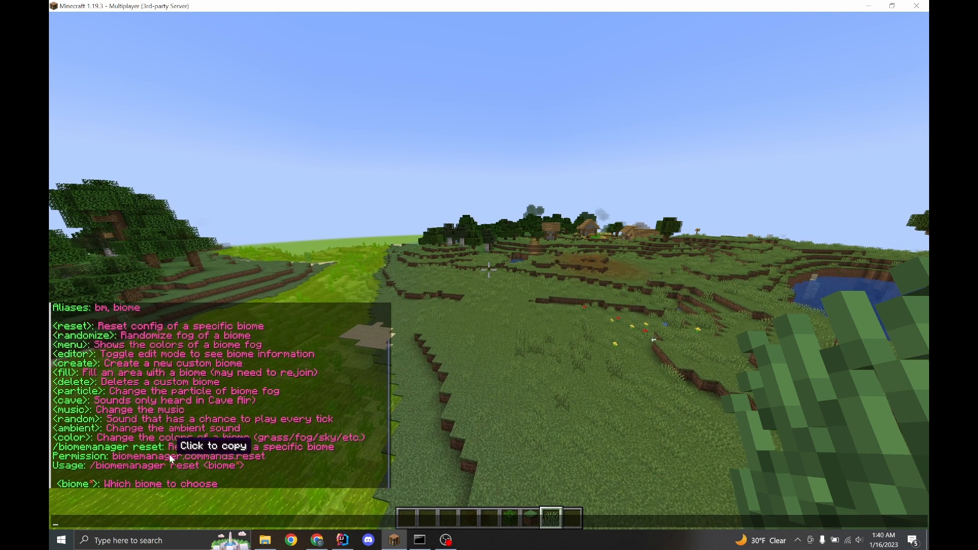
Copy the biome manager's reset command example from the chat help
click(171, 455)
text(/)
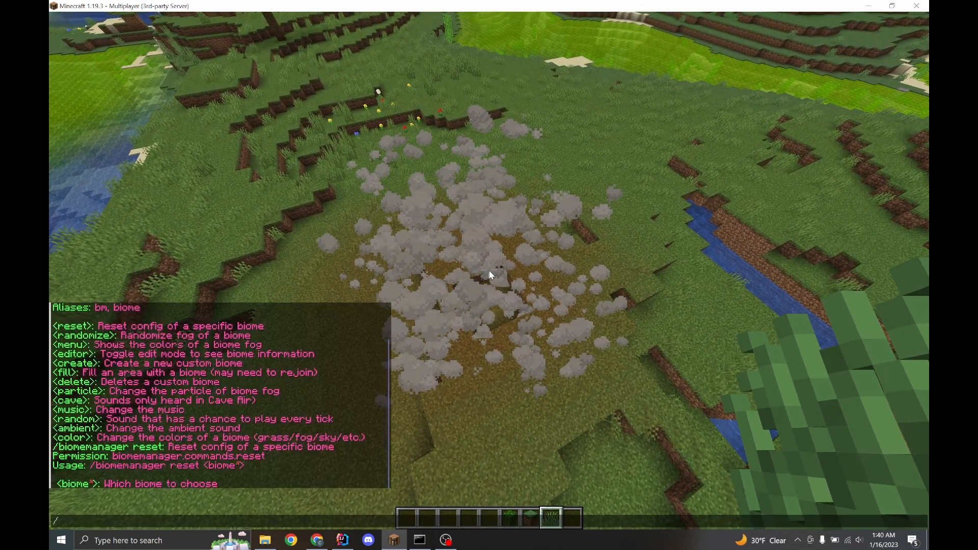
Run /bm delete on the youtube biome so it is removed at the next restart
text(delete)
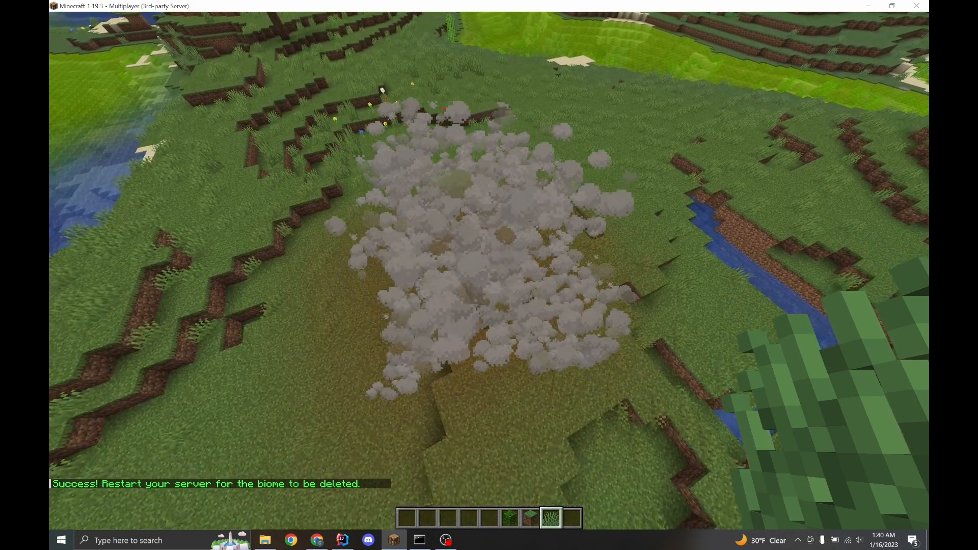
mouse_move(489, 268)
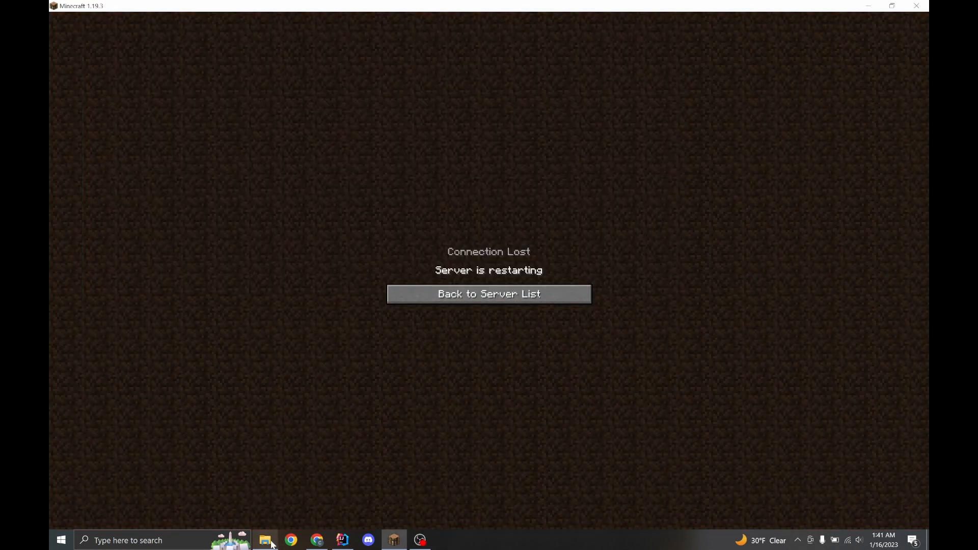
Rejoin the restarted server and show the debug overlay reporting the spot as plains
click(265, 540)
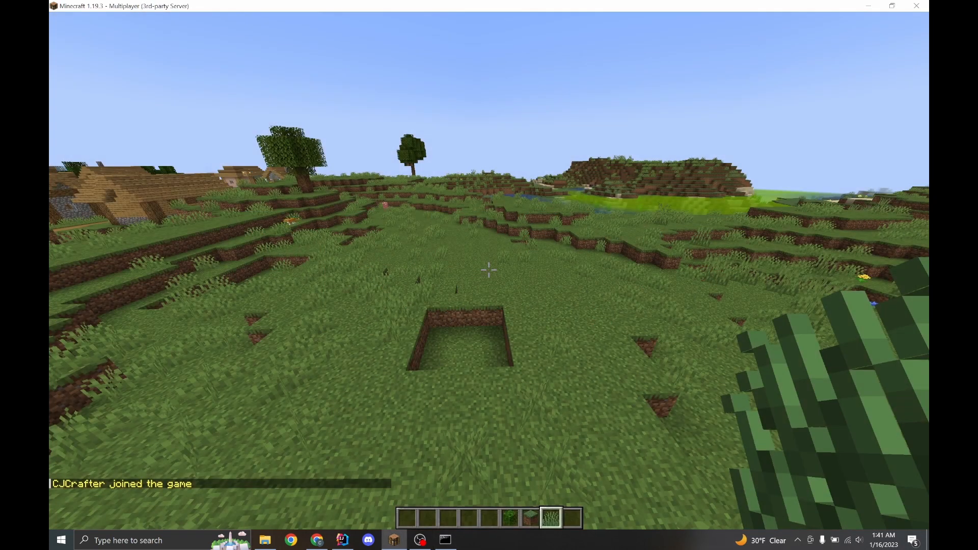
mouse_move(489, 269)
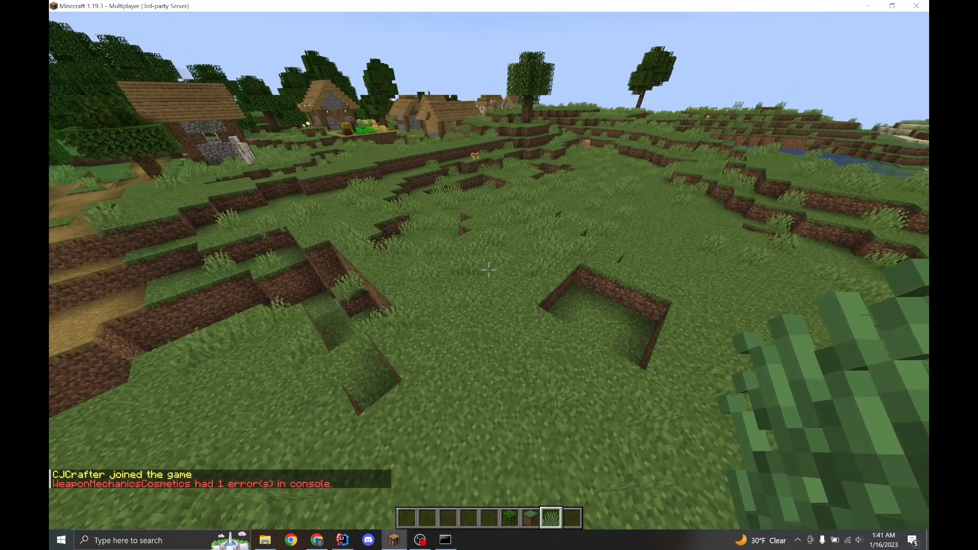
key(F3)
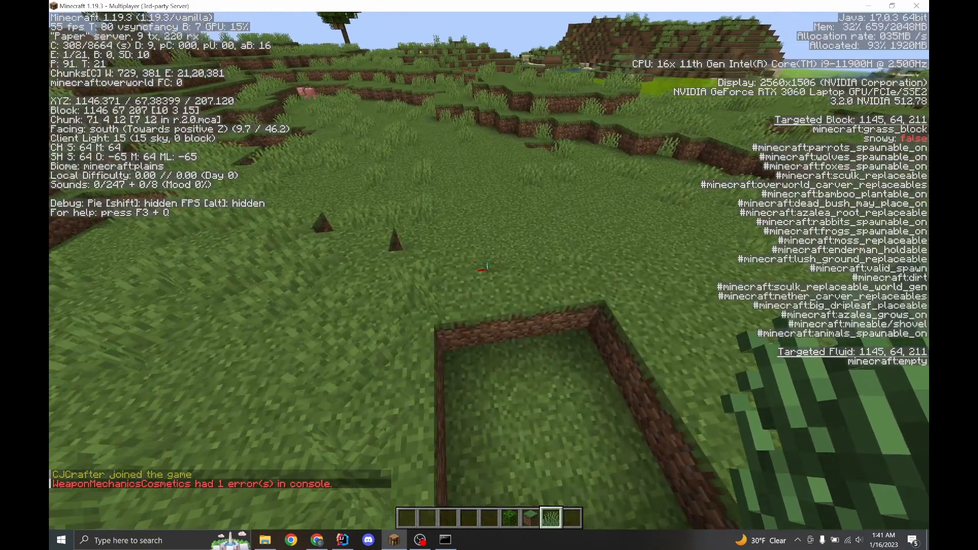
Highlight the 'Recoverable errors' for missing biomemanager:youtube in the server console, then return to the game
click(445, 540)
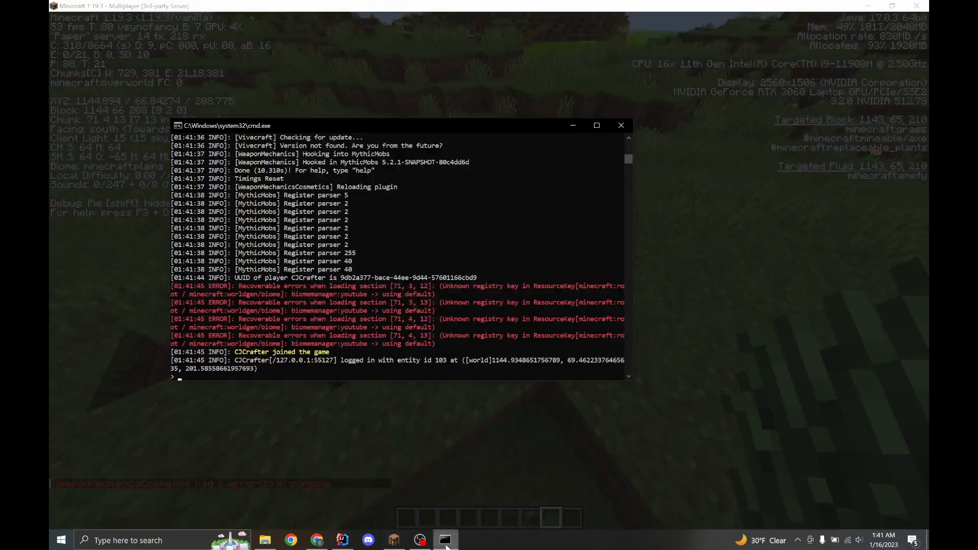
drag(175, 285, 437, 343)
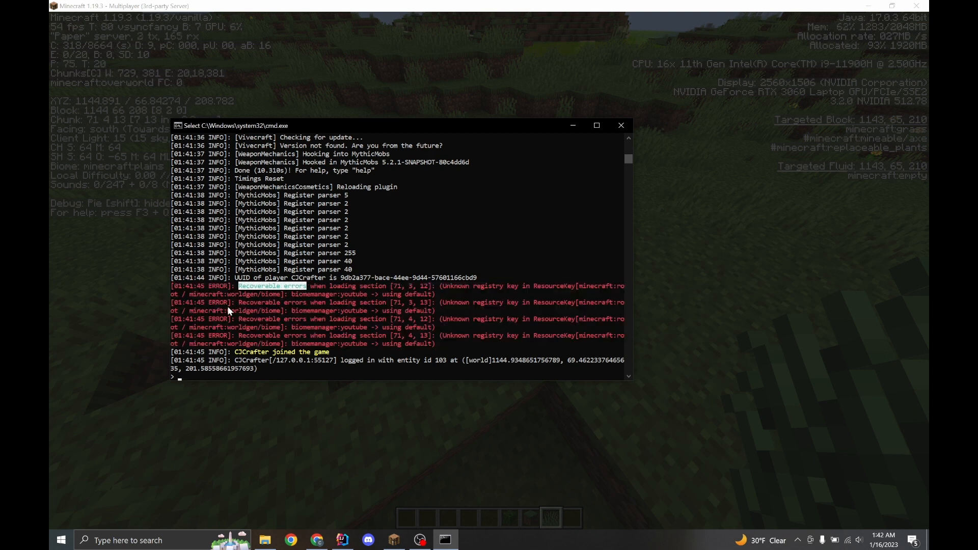
click(412, 295)
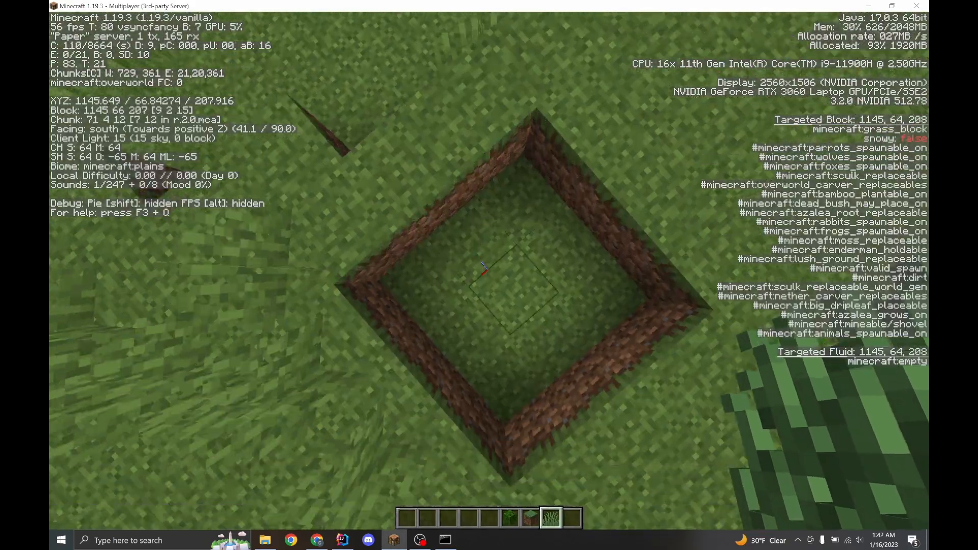
mouse_move(489, 250)
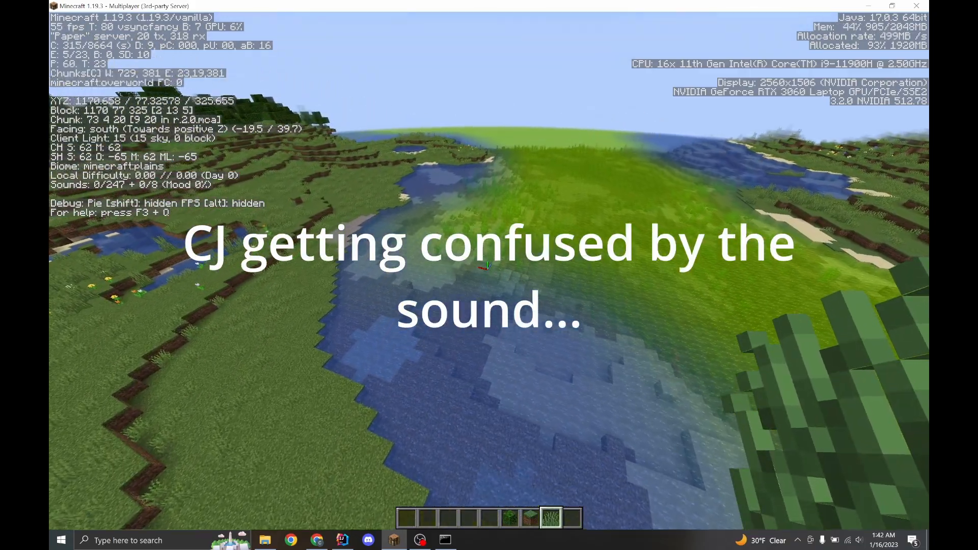
mouse_move(490, 274)
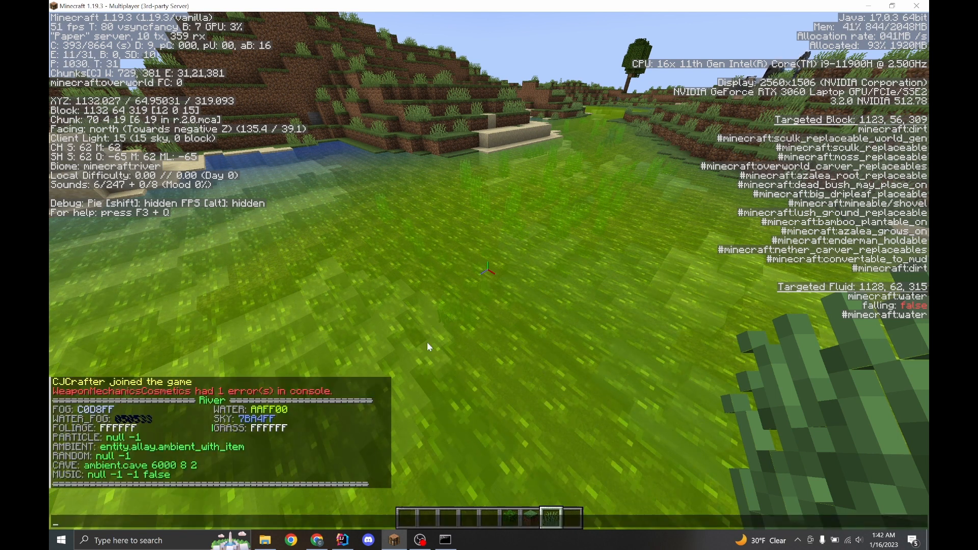
mouse_move(192, 444)
text(/bm randomize)
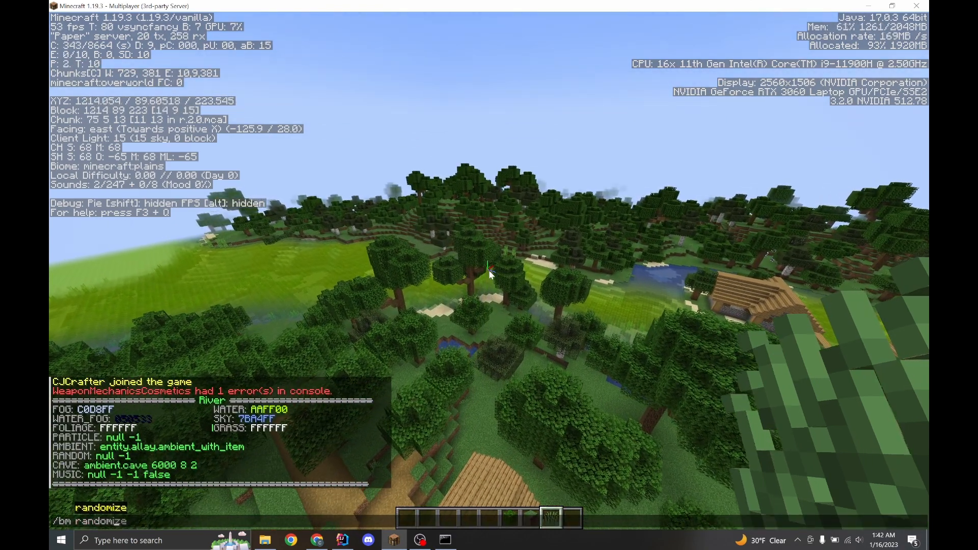
Randomize colours of forest and old-growth biomes with /bm randomize using tab-completion
text(forest)
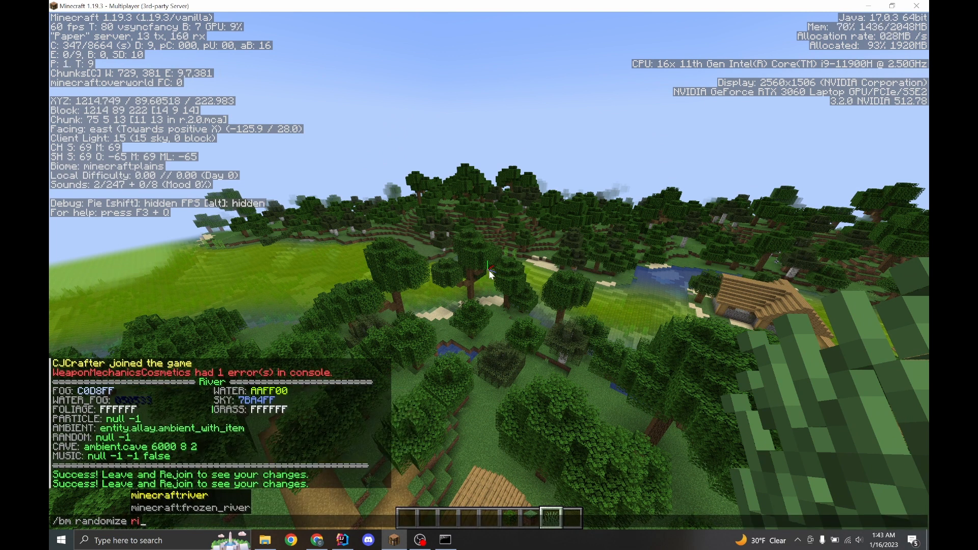
text(o)
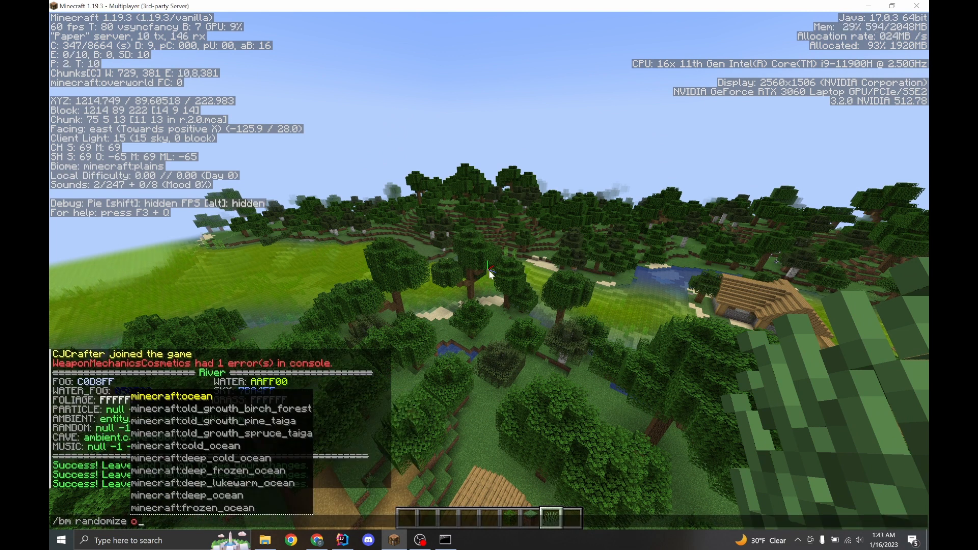
text(ld_g)
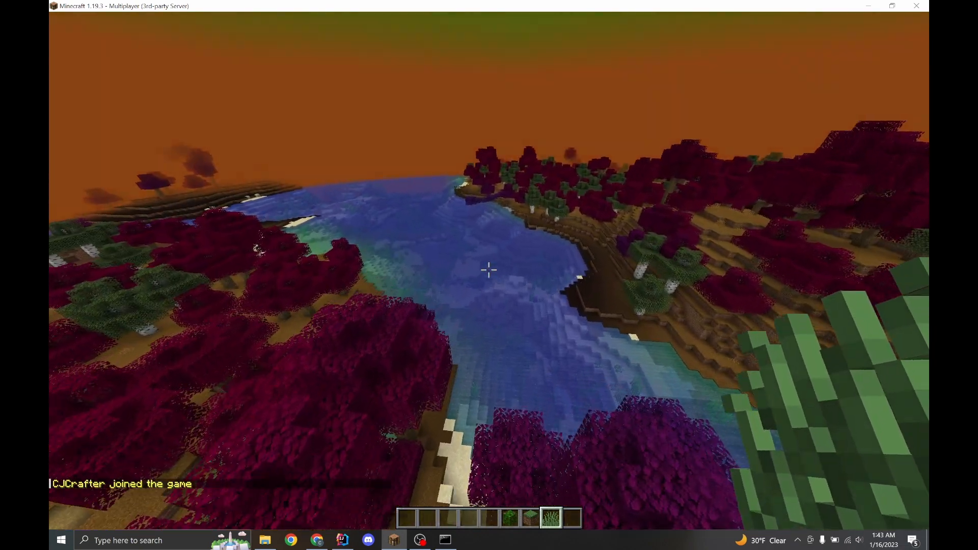
mouse_move(490, 270)
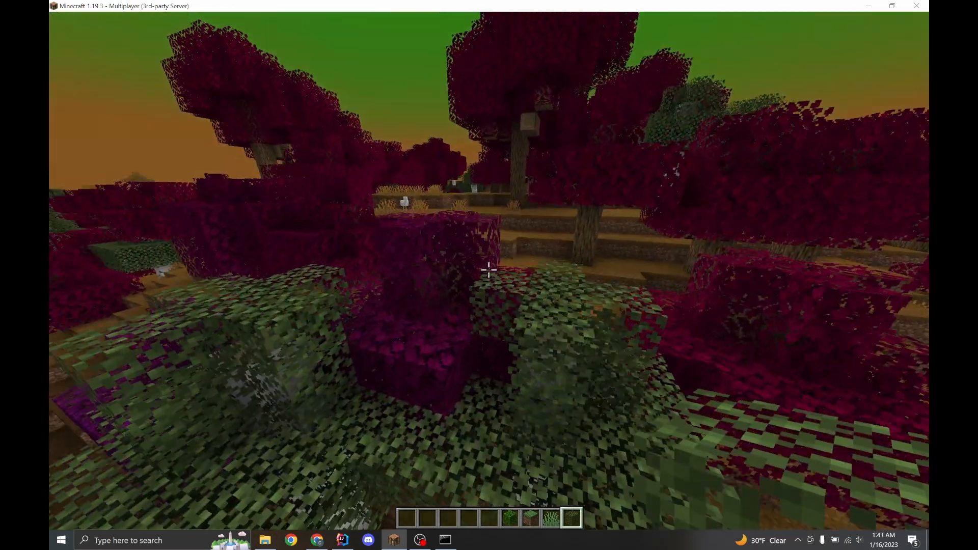
Bring up the creative inventory while hovering among the crimson trees
key(e)
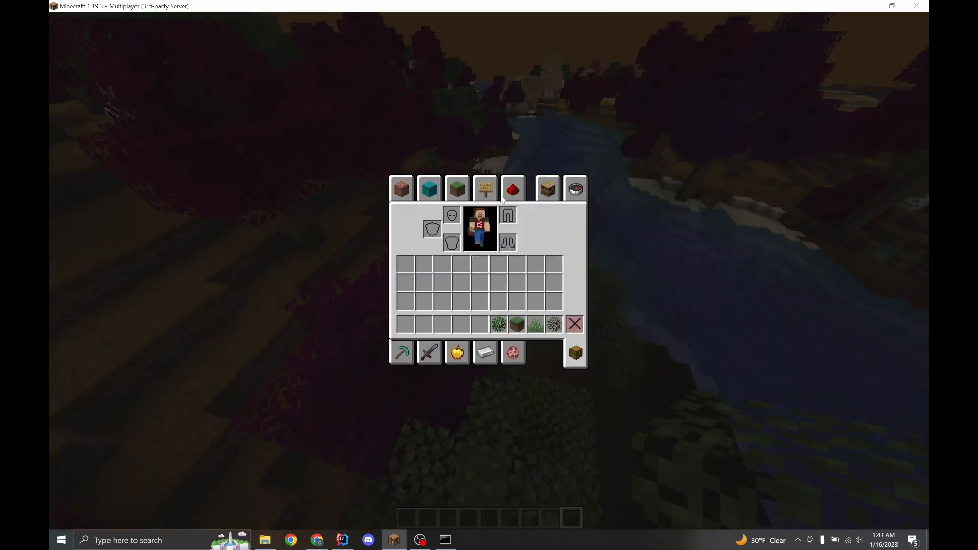
Search all items for 'leave' and take Spruce Leaves into the hotbar
click(456, 187)
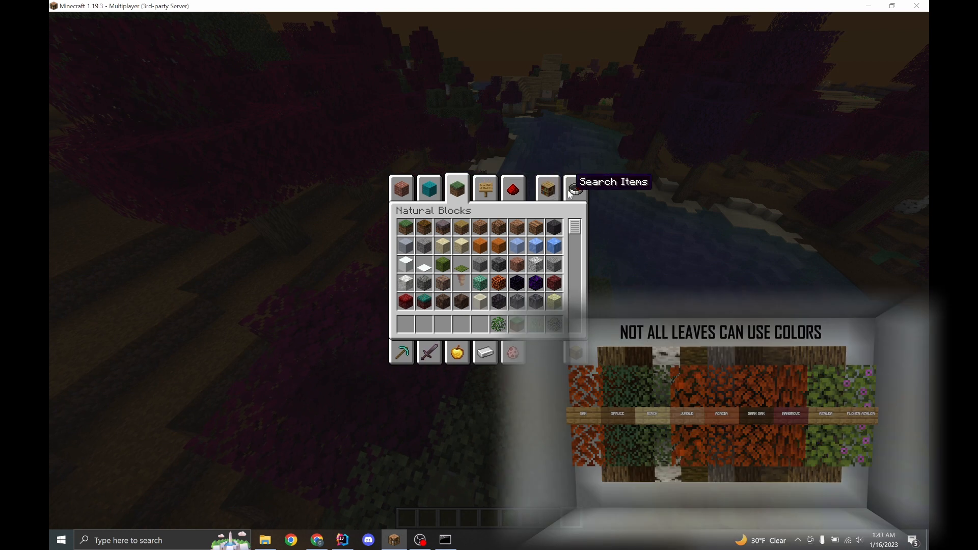
text(leave_)
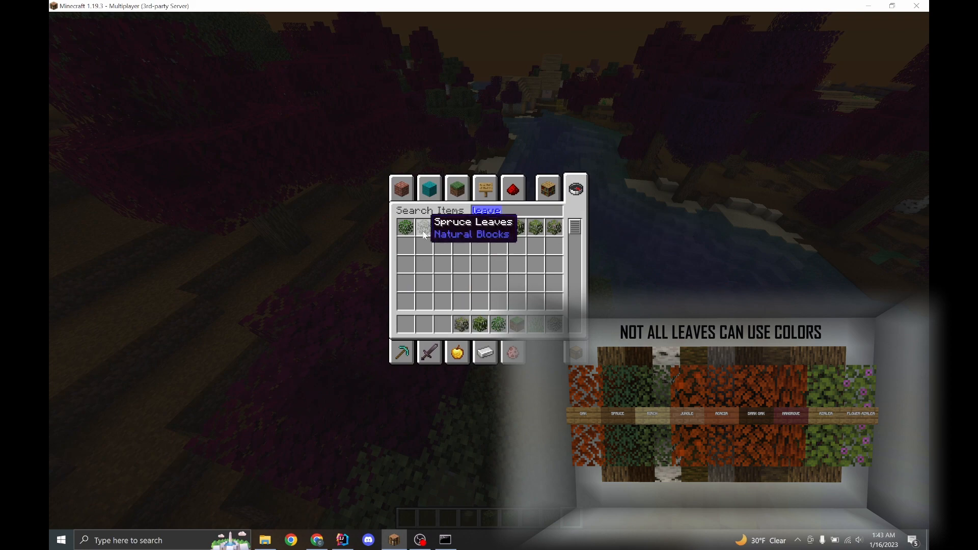
click(407, 226)
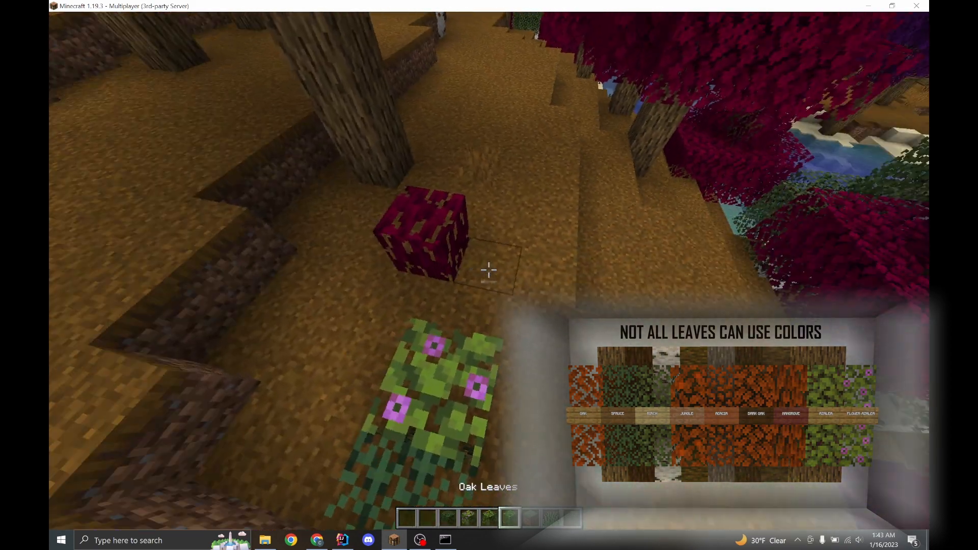
mouse_move(489, 269)
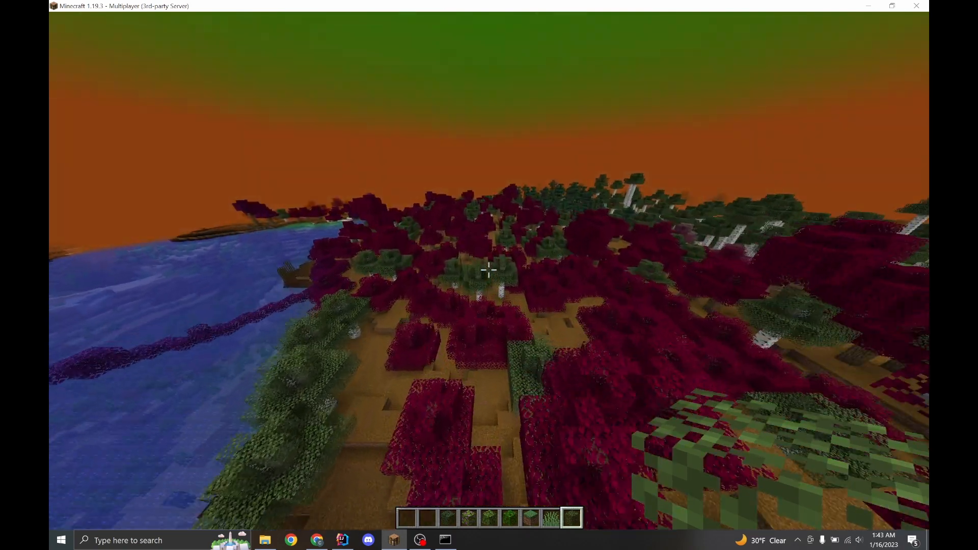
mouse_move(489, 269)
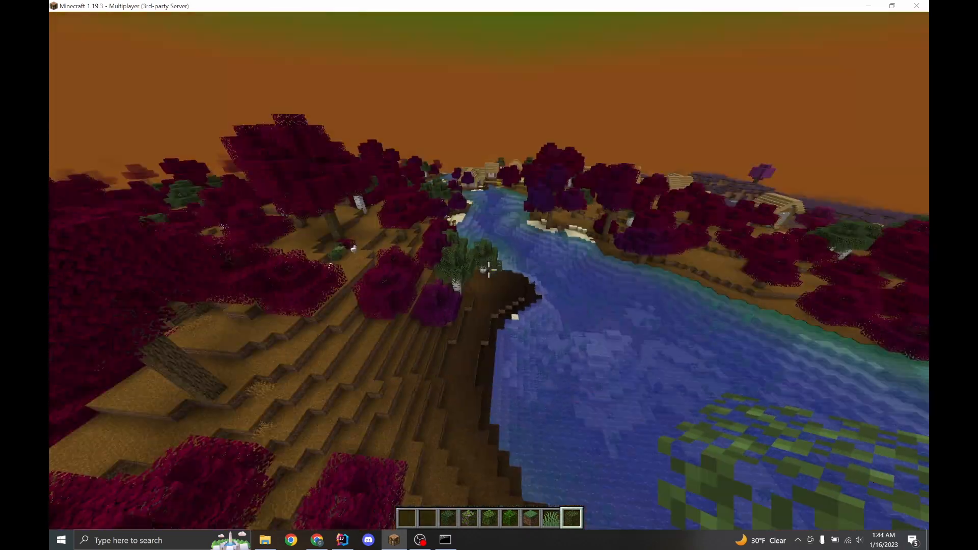
mouse_move(489, 275)
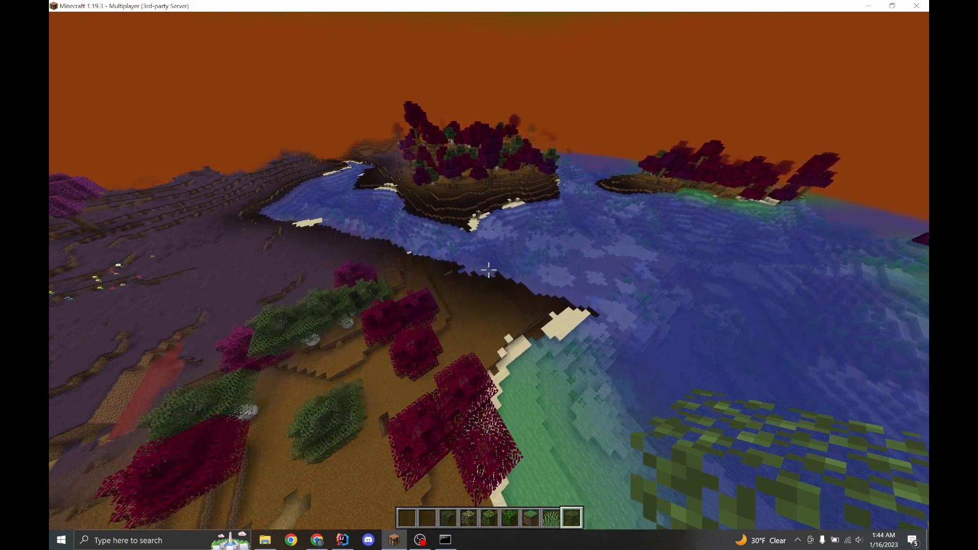
mouse_move(489, 270)
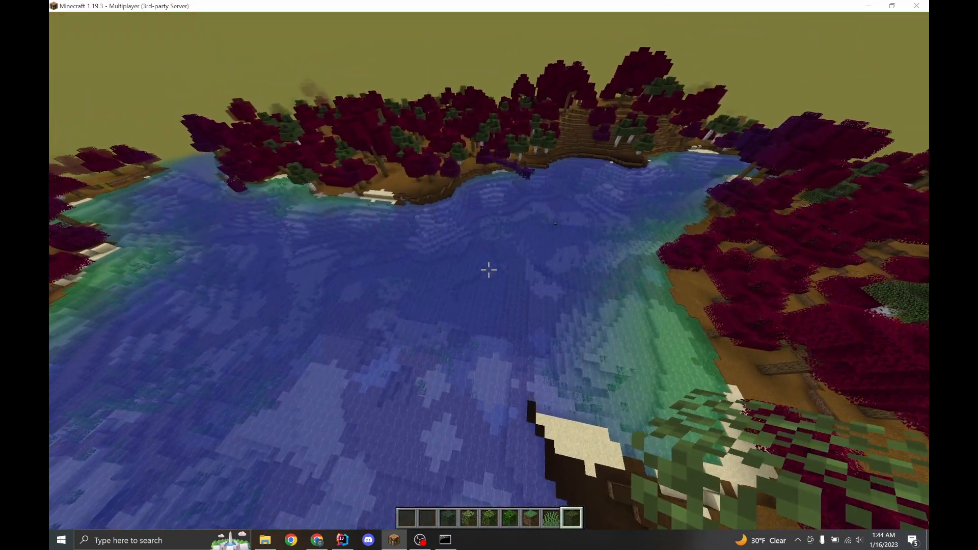
mouse_move(489, 269)
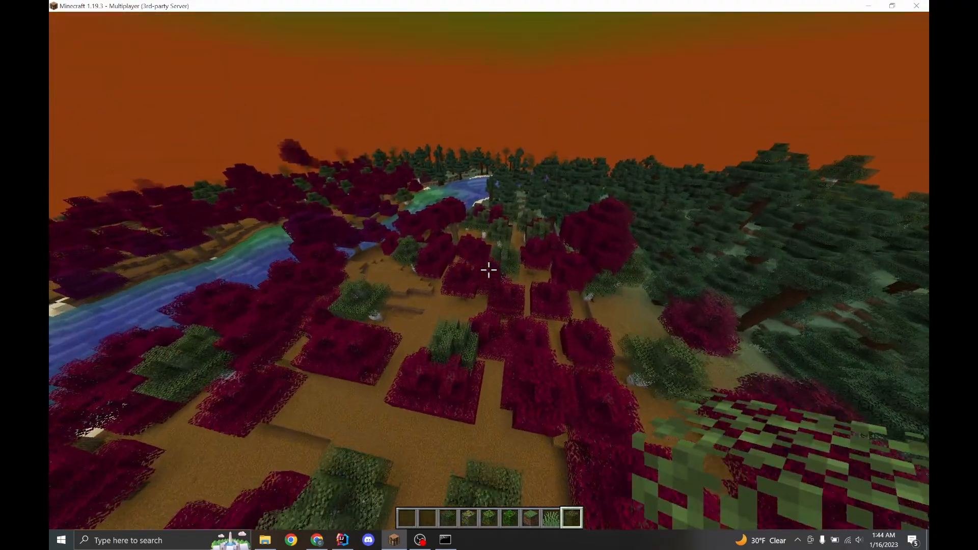
mouse_move(489, 269)
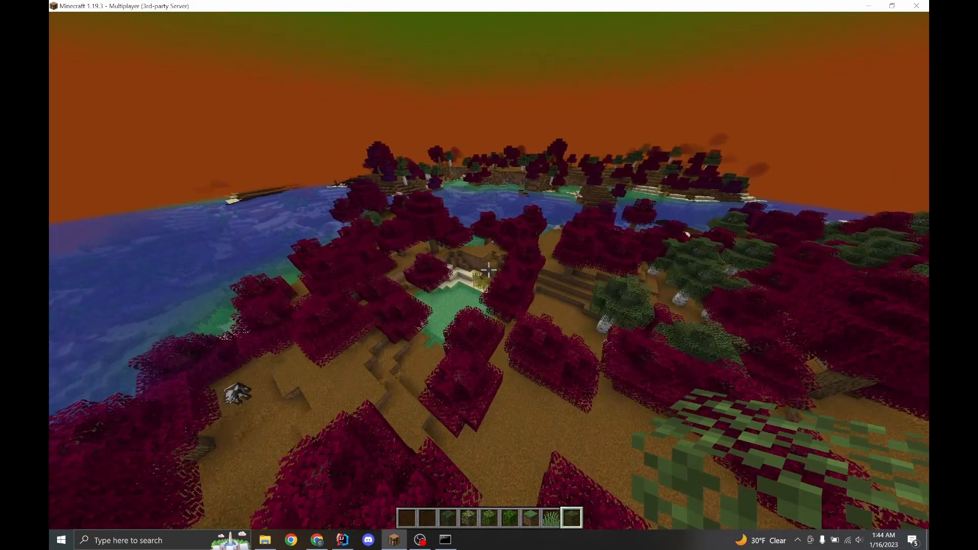
Reopen the creative inventory after surveying the recolored biomes from above
key(e)
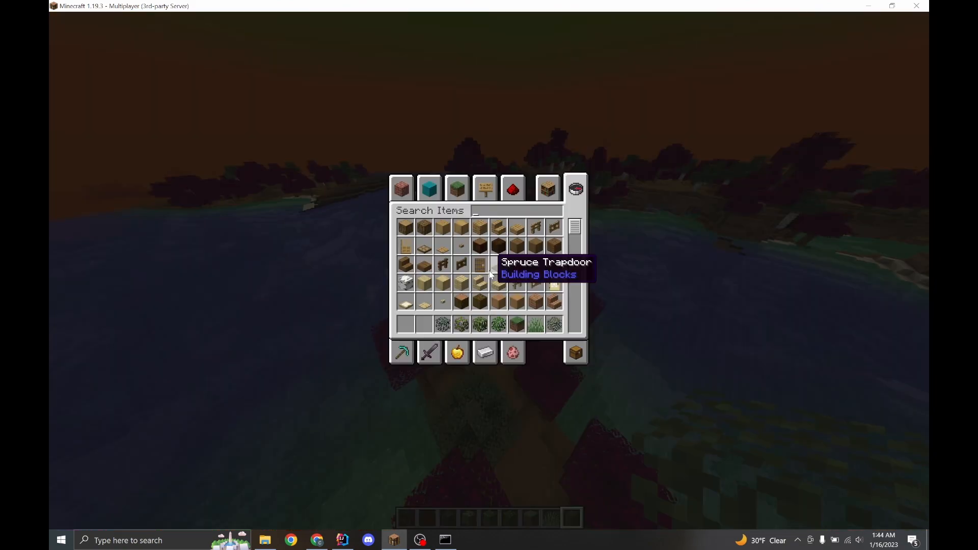